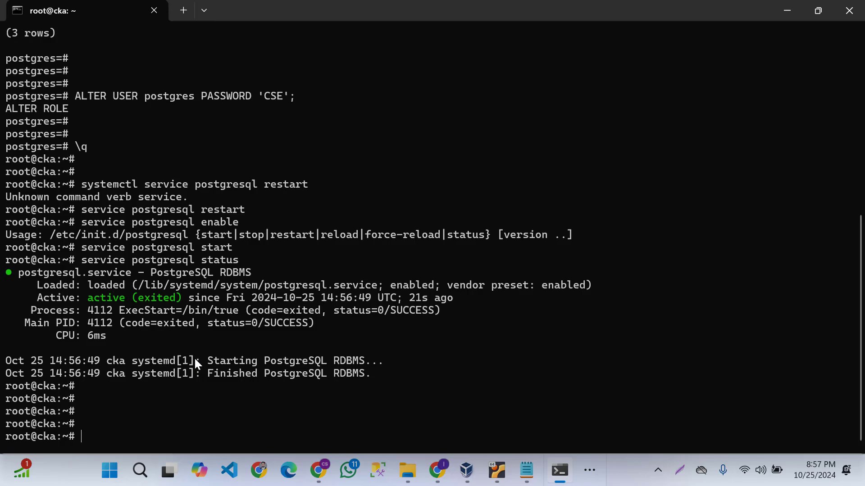
mouse_move(135, 473)
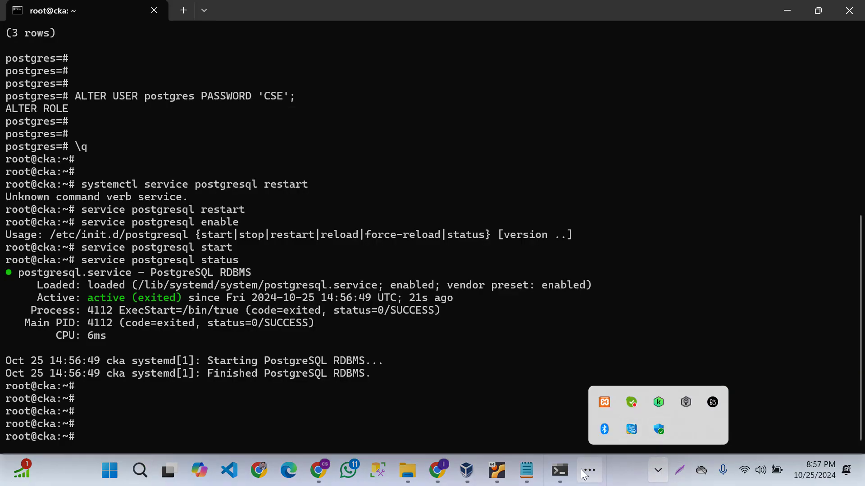
Step: Begin registering a new server under the Servers group and name it RemoteDB
click(558, 470)
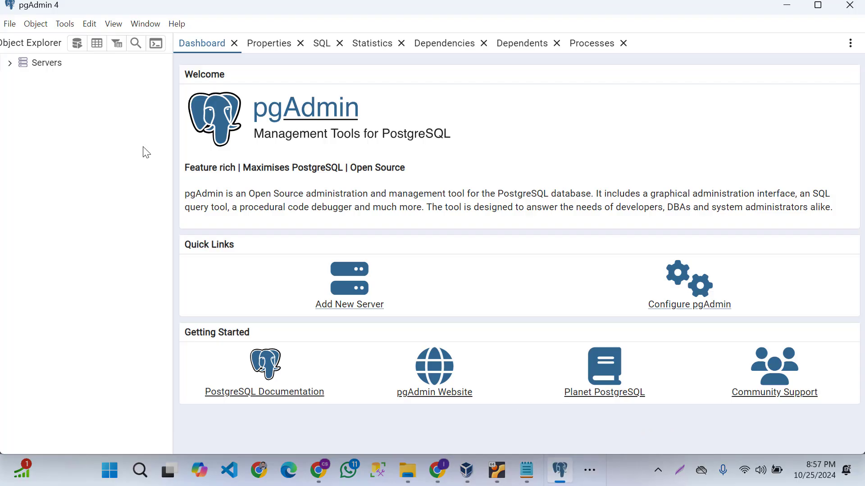
right_click(48, 62)
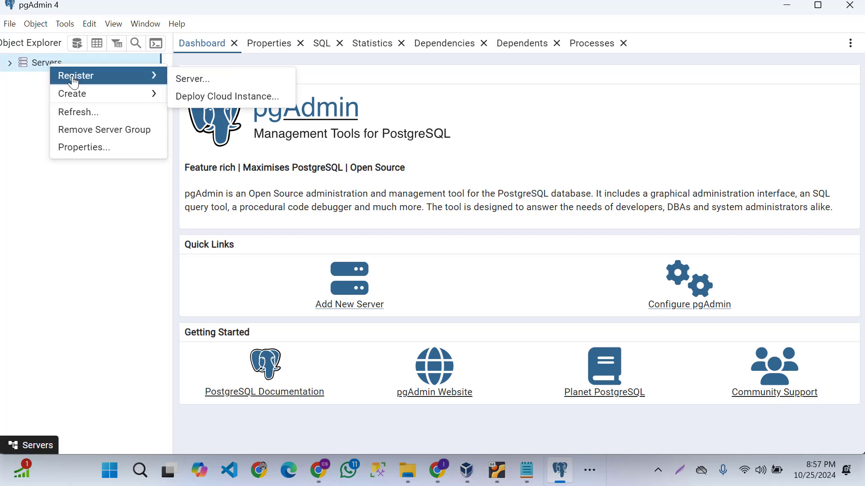
click(193, 79)
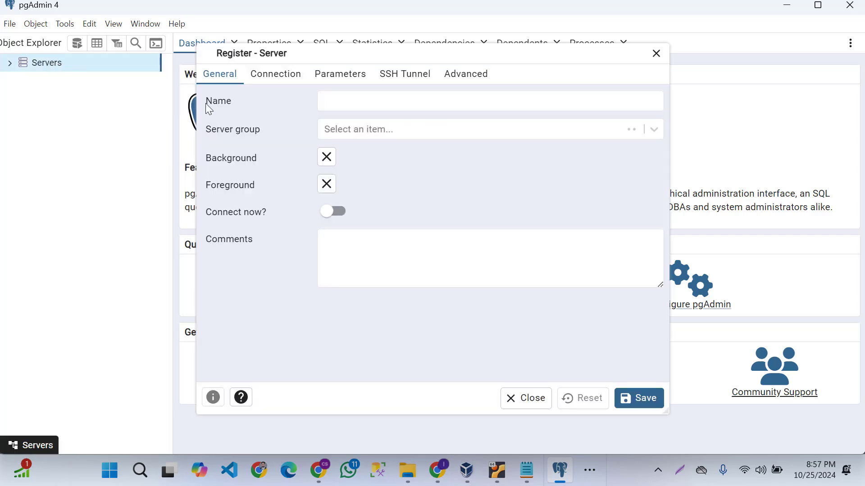
click(637, 398)
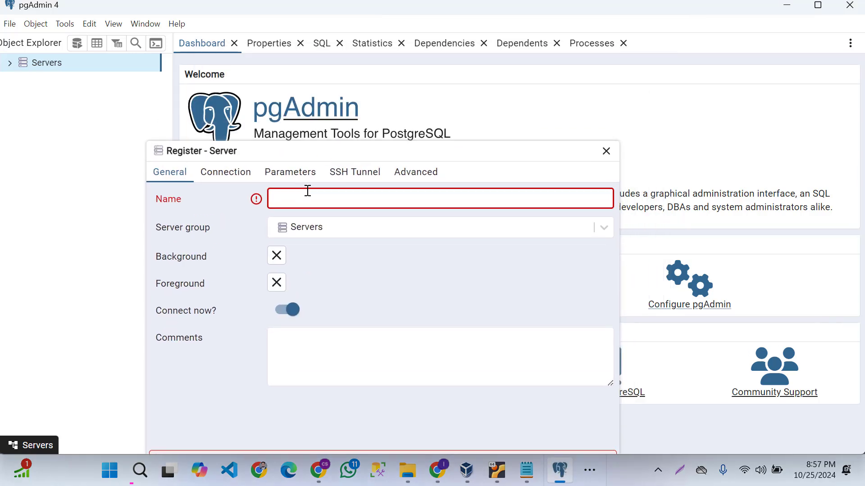
text(Remot)
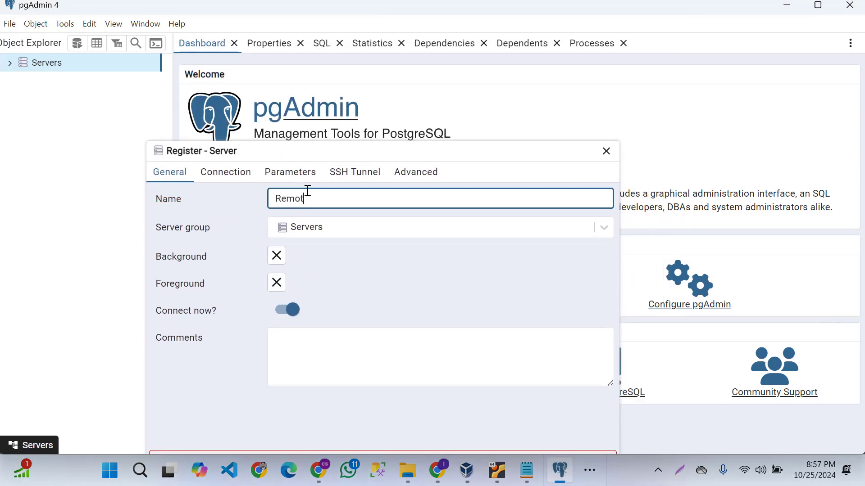
text(eDB)
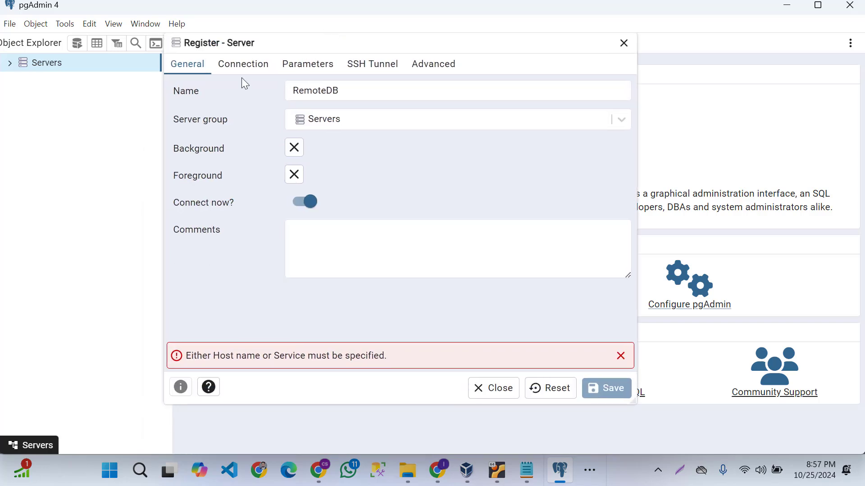
Step: Set the connection host, enter the postgres password and save, which fails password authentication
click(242, 63)
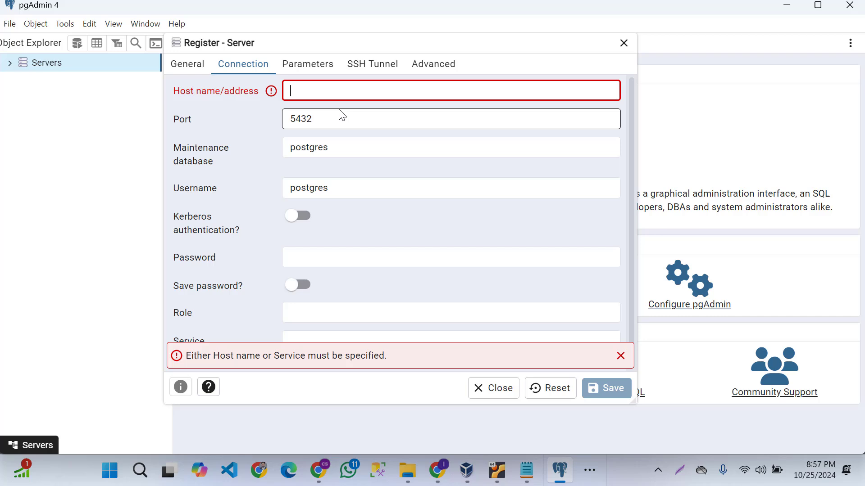
text(19)
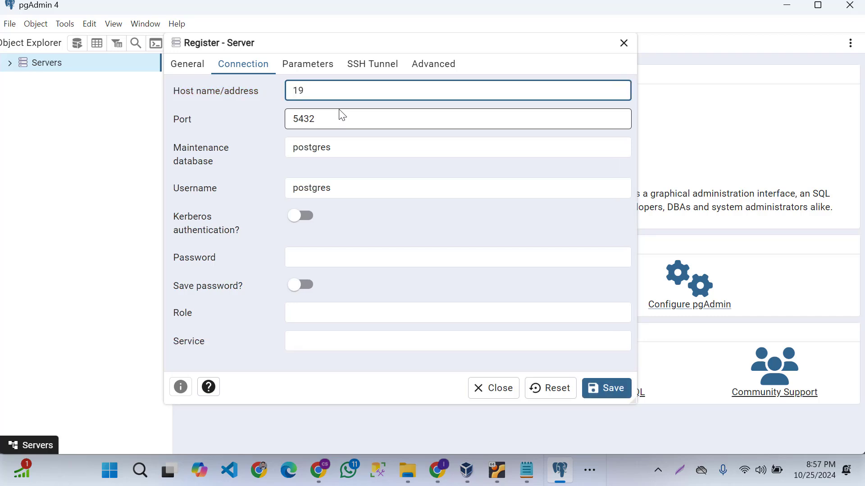
text(27.0.)
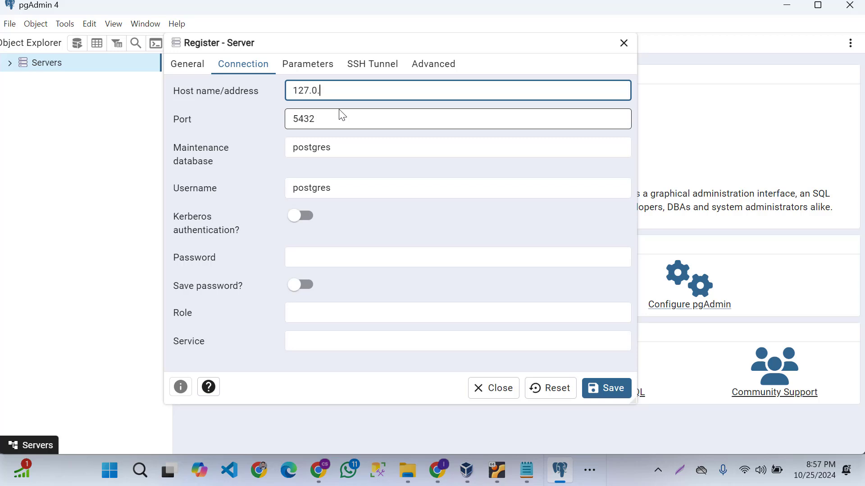
text(0)
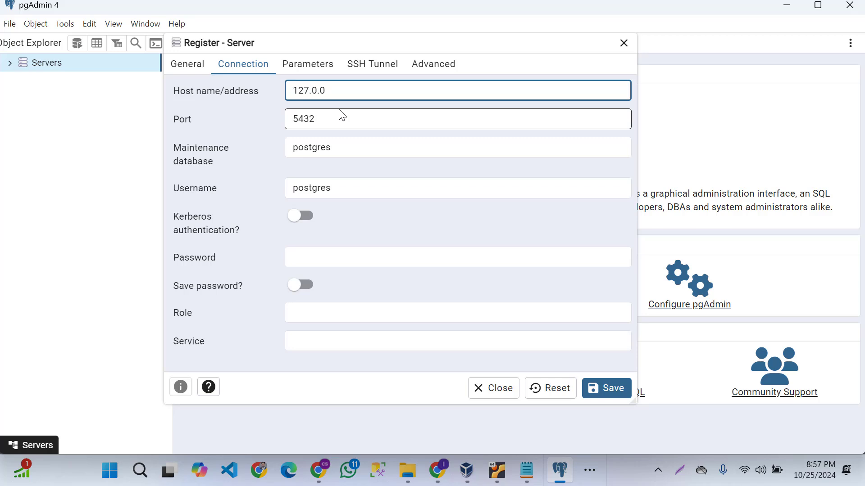
click(457, 257)
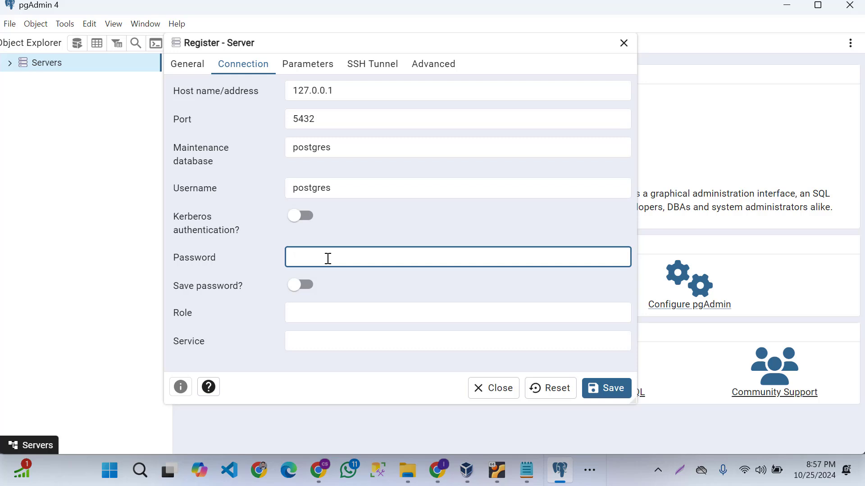
text(••)
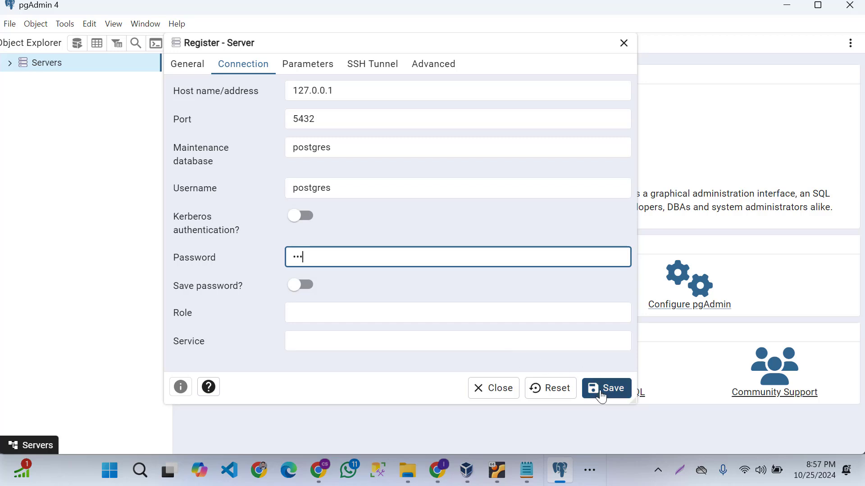
click(606, 388)
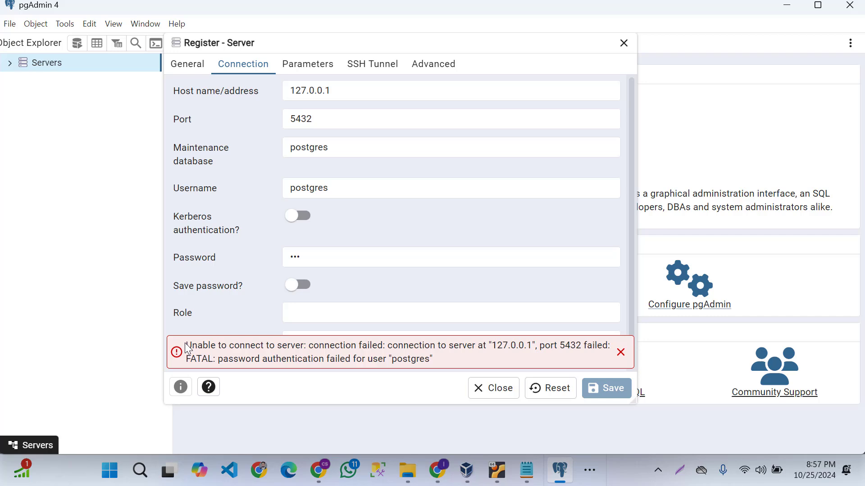
mouse_move(447, 377)
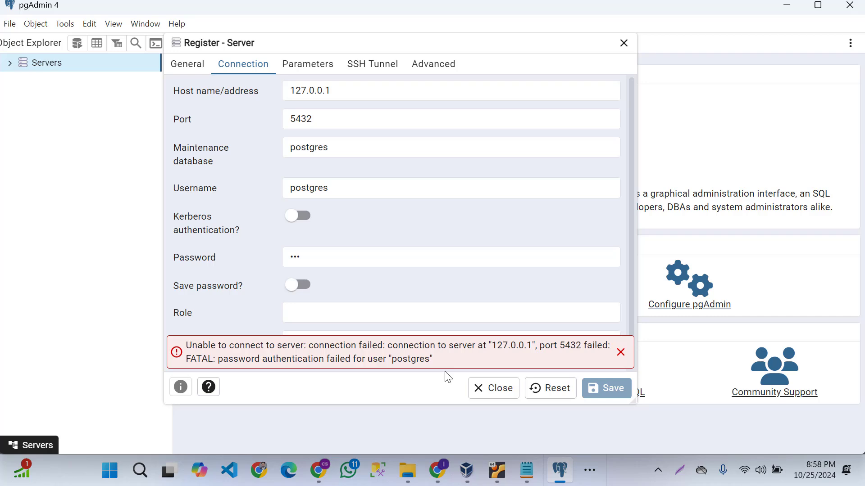
mouse_move(441, 373)
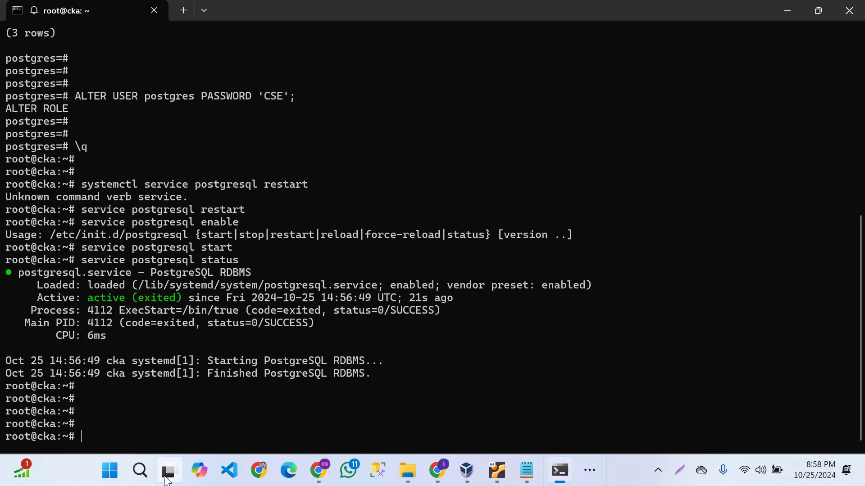
Step: Run 'ip a' in the VM shell and select the enp0s3 address 192.168.1.29 to copy
text(ip a)
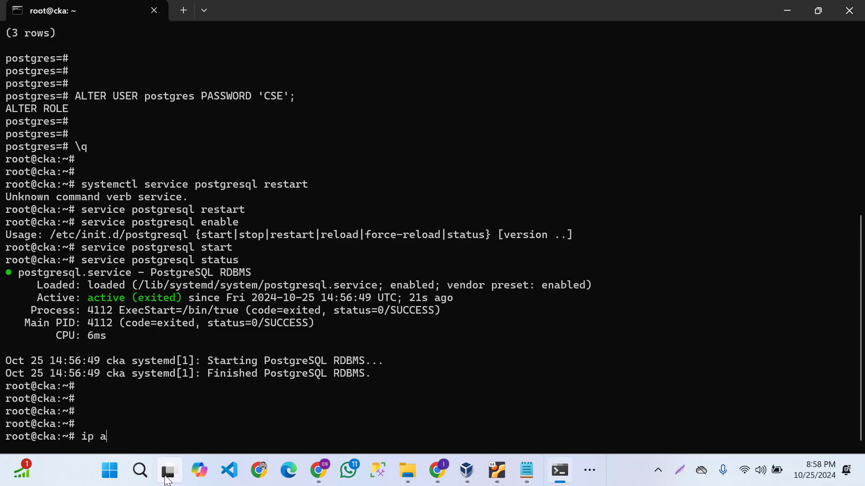
key(Return)
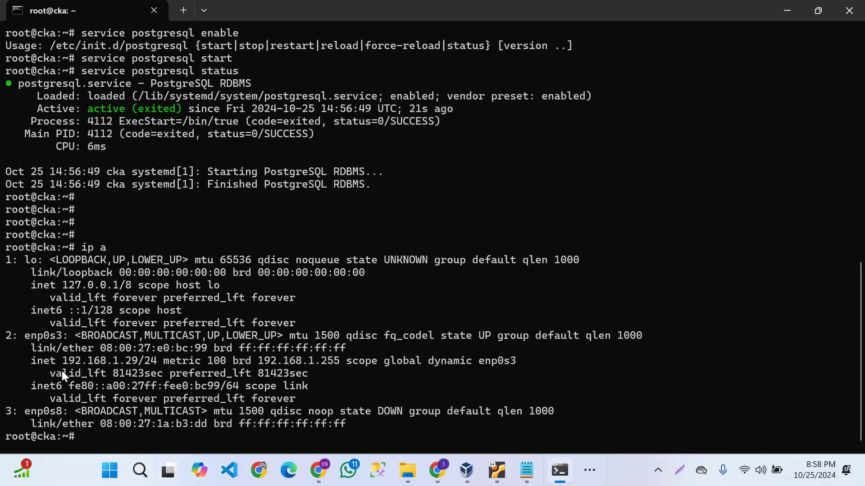
double_click(97, 360)
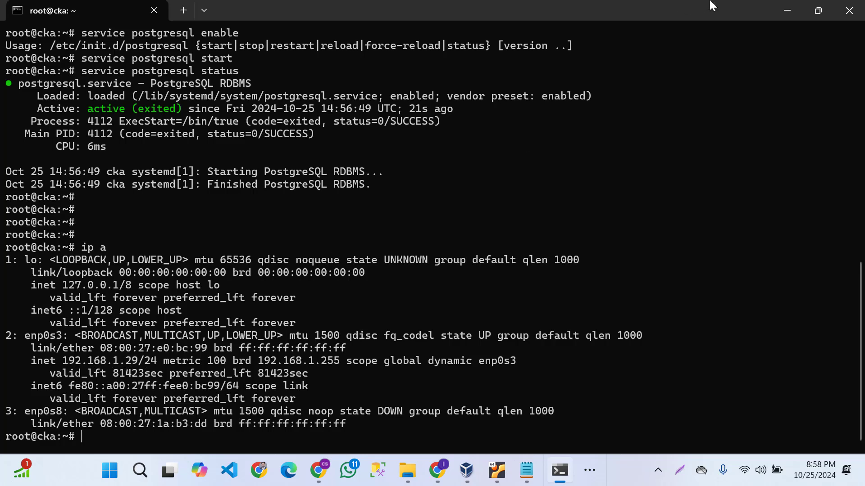
Step: Replace the RemoteDB host 127.0.0.1 with 192.168.1.29 in the Connection settings
click(558, 470)
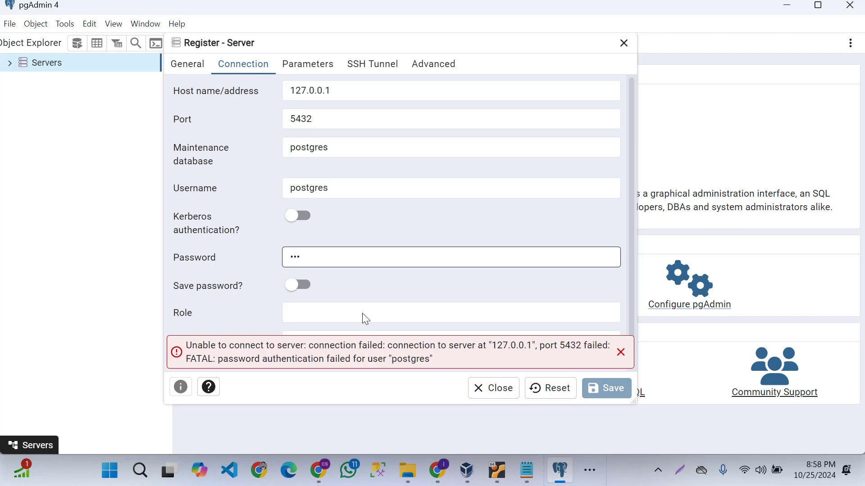
click(450, 90)
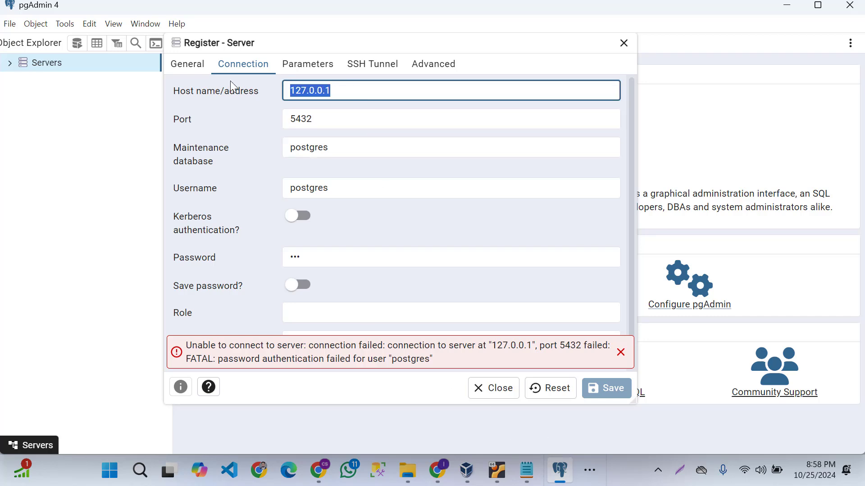
text(192.168.1.29)
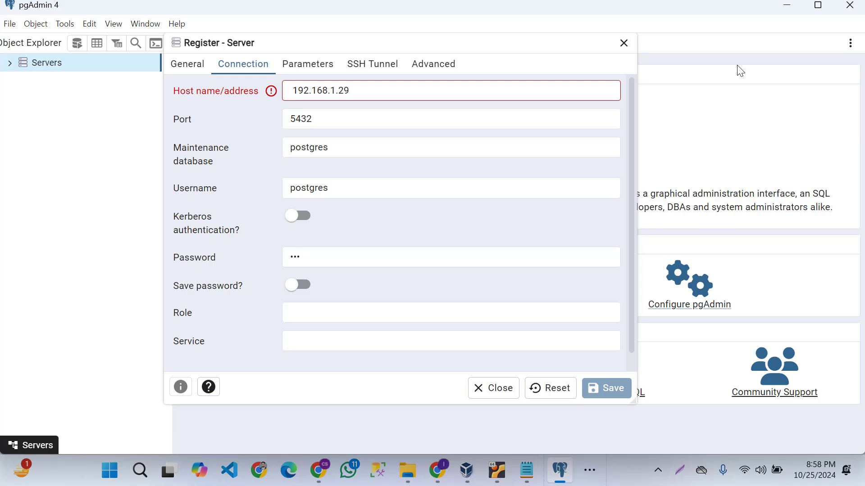
mouse_move(741, 72)
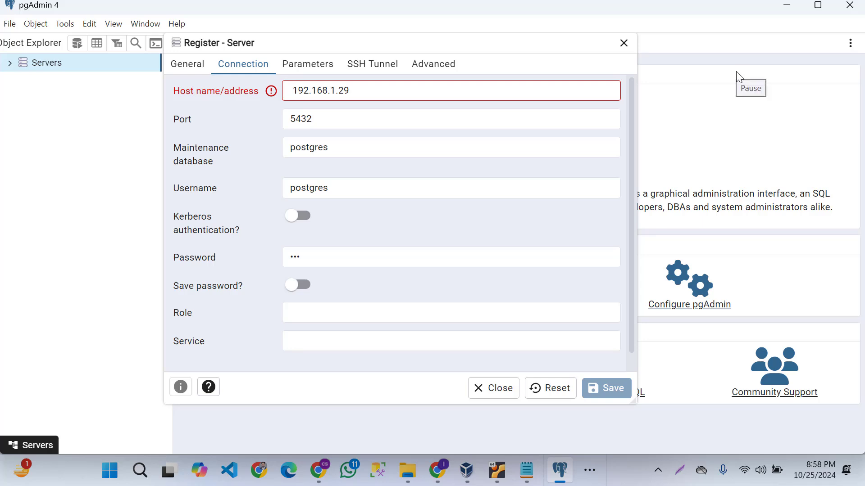
mouse_move(696, 367)
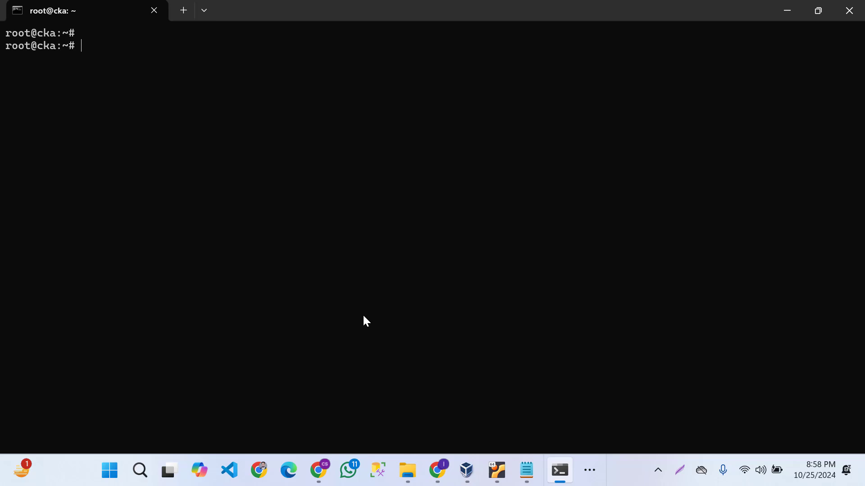
Step: Change directory to /etc/postgresql/14/main/ in the VM shell
text(cd /etc/)
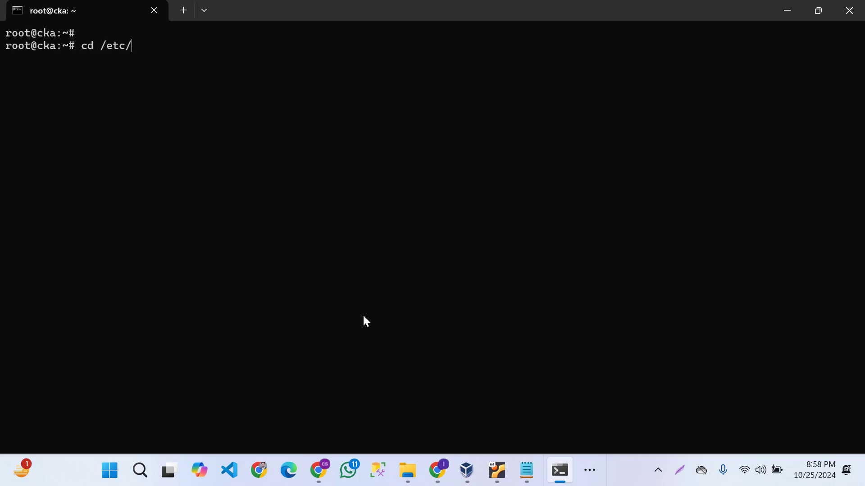
text(po)
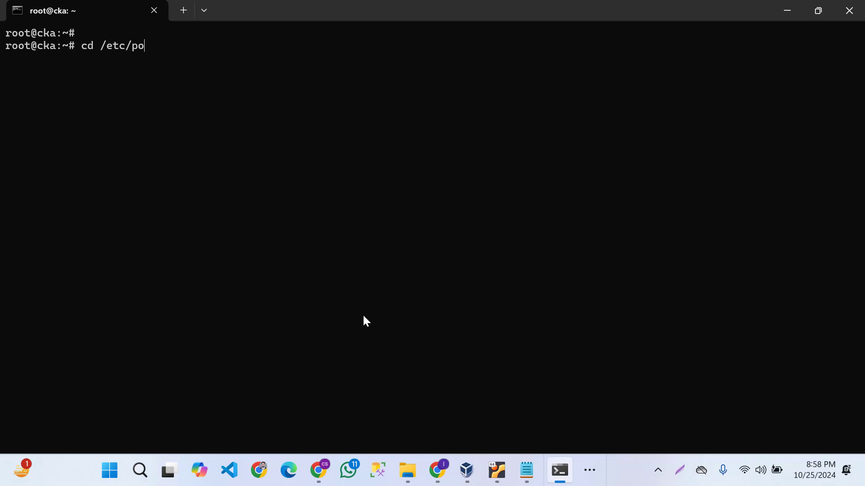
text(stgresql)
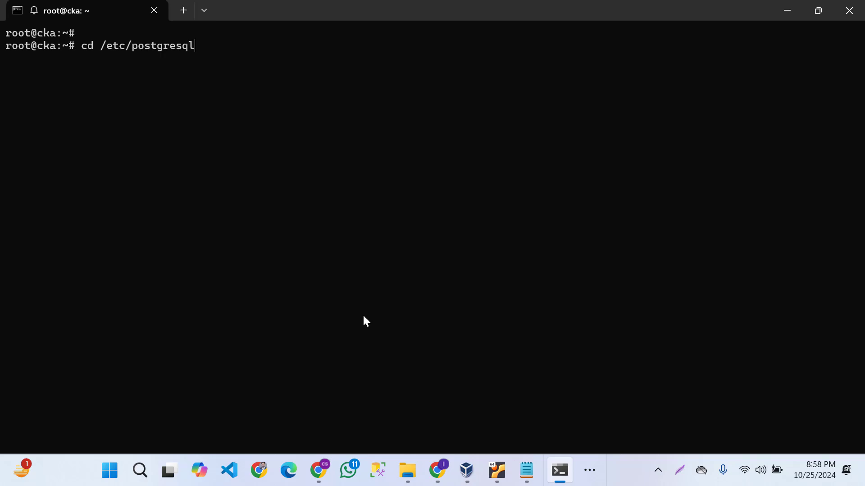
text(/14/main/)
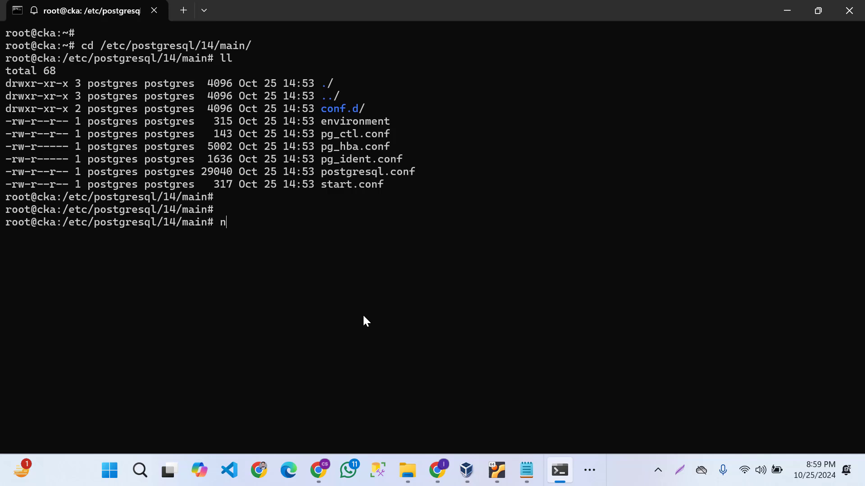
Step: Launch nano on postgresql.conf for editing
text(ano)
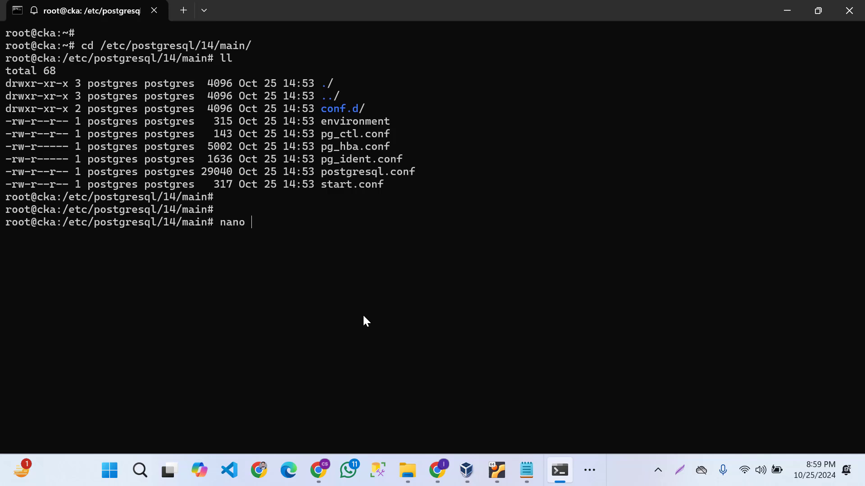
text(p)
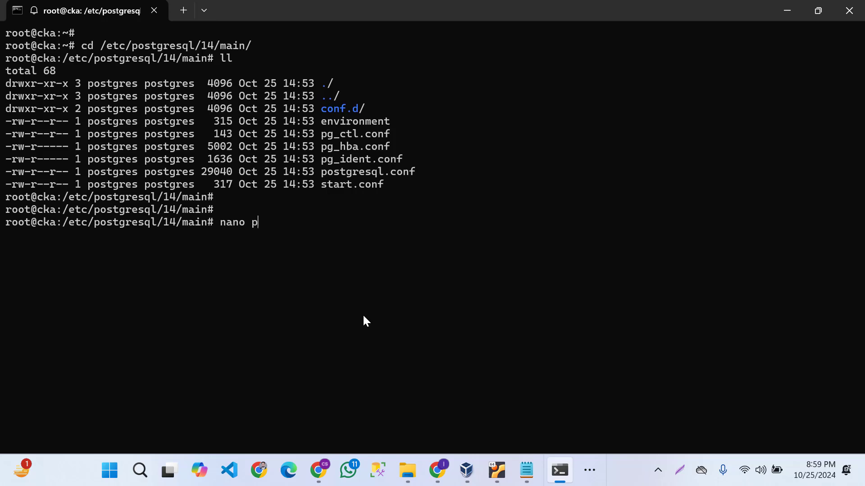
text(ostgresql.conf)
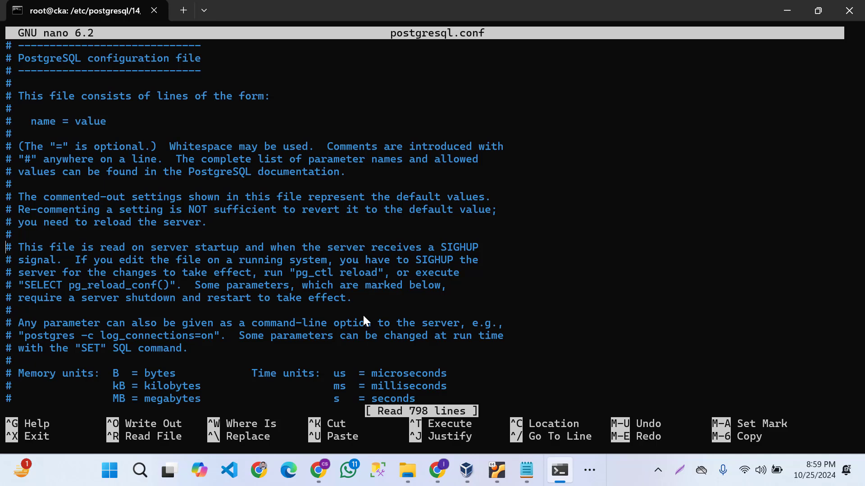
Step: Uncomment listen_addresses and set its value to '*' instead of 'localhost'
scroll(down, 3)
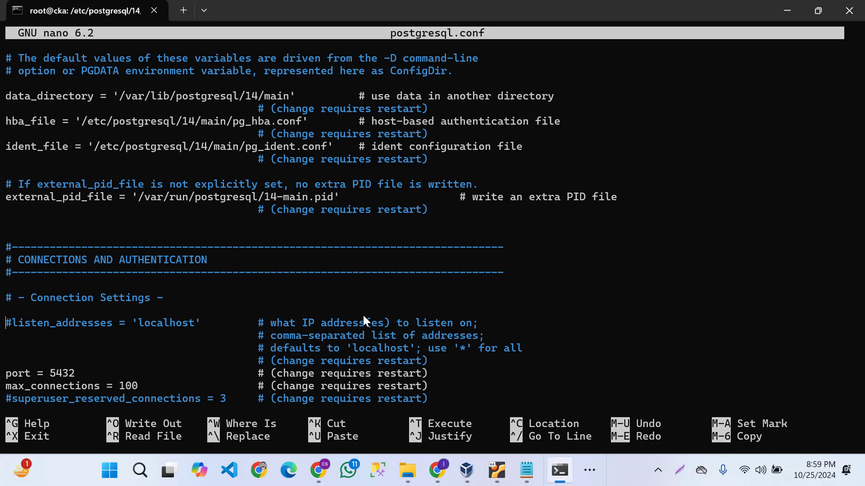
text(i)
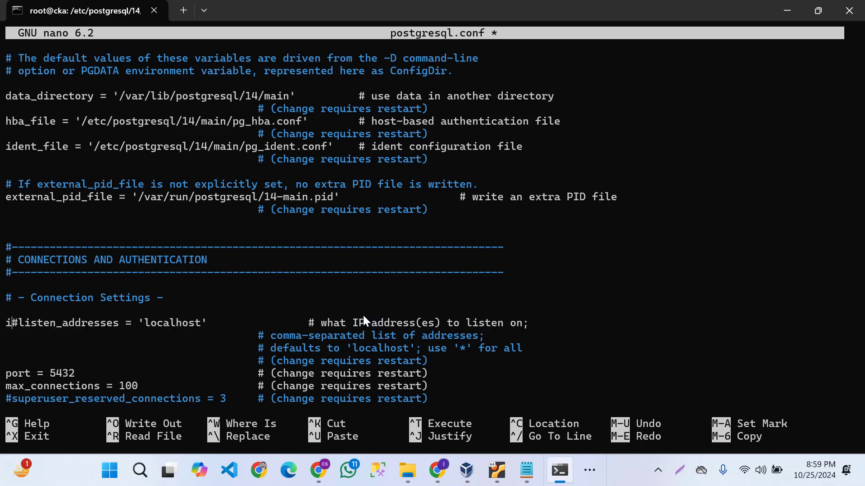
key(Delete)
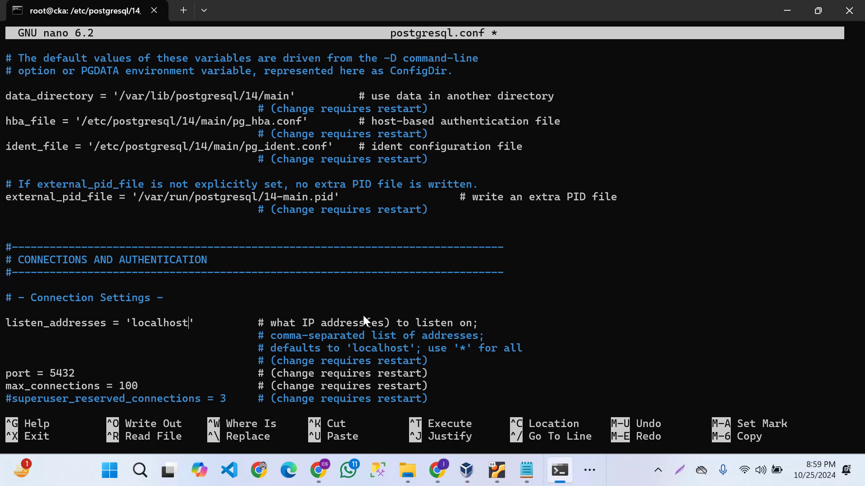
key(BackSpace)
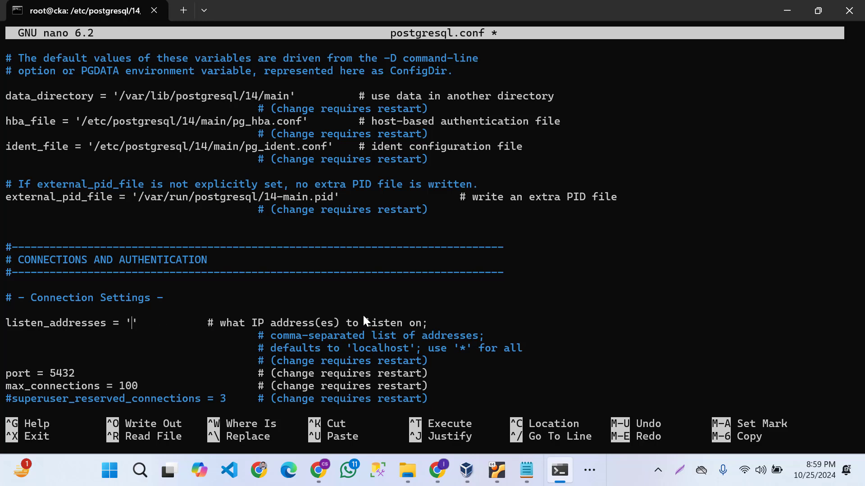
text(192)
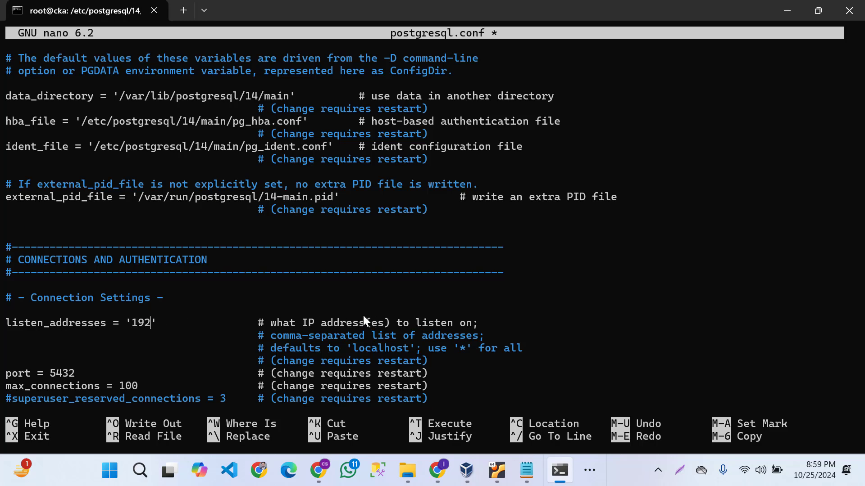
text(.168.1)
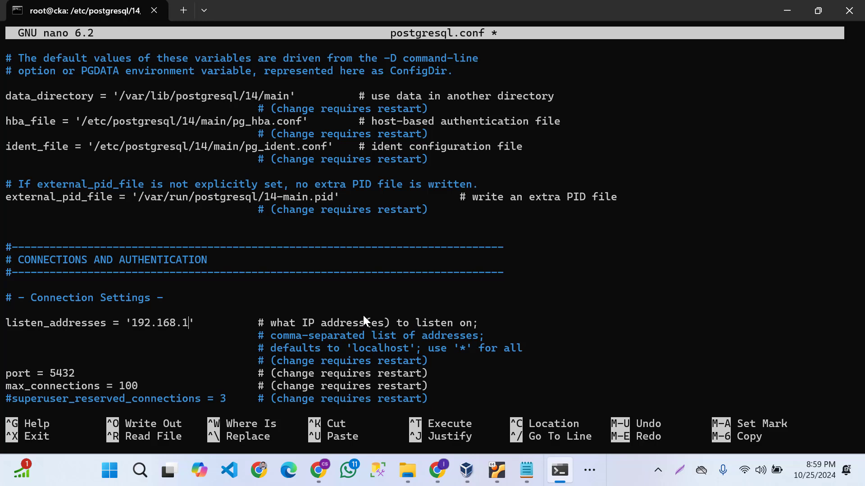
key(BackSpace)
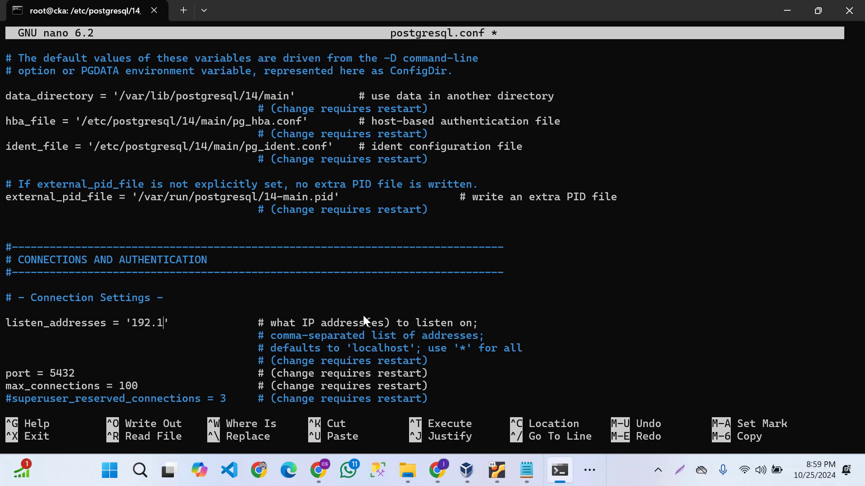
key(BackSpace)
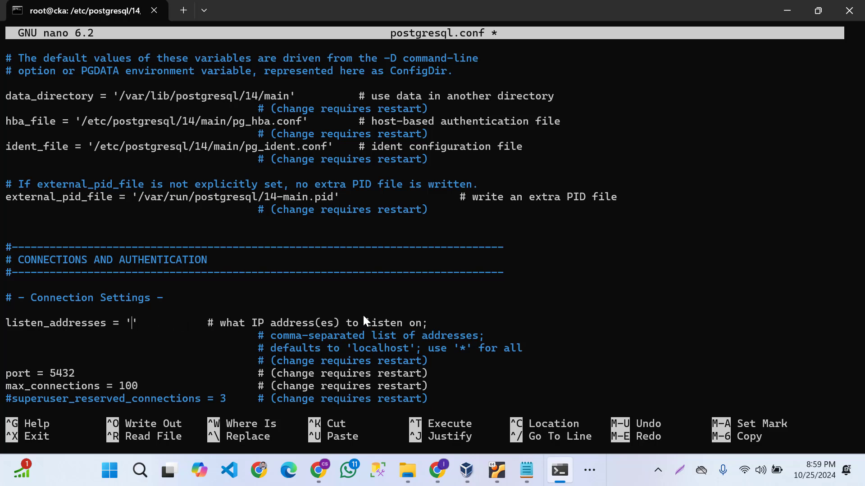
text(*)
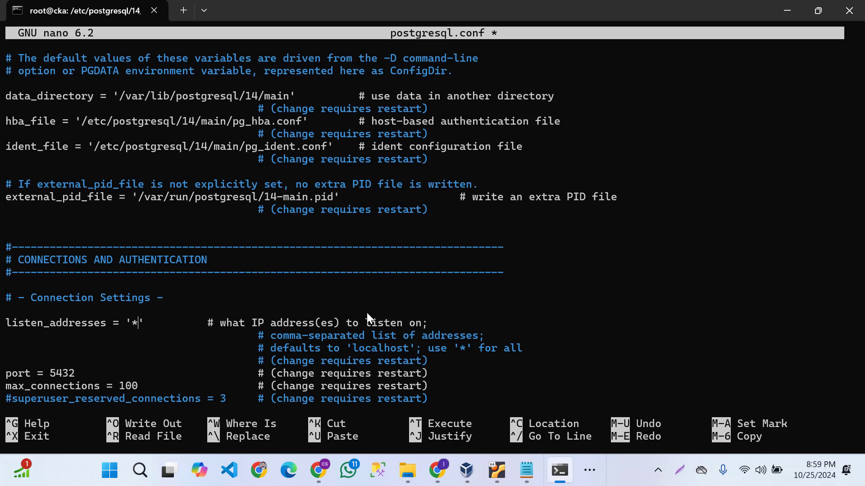
Step: Save postgresql.conf and exit nano back to the shell prompt
scroll(down, 3)
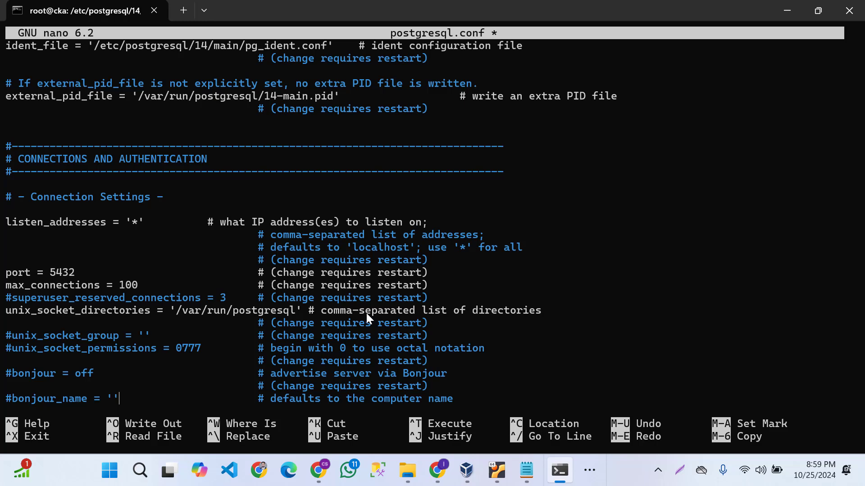
scroll(down, 3)
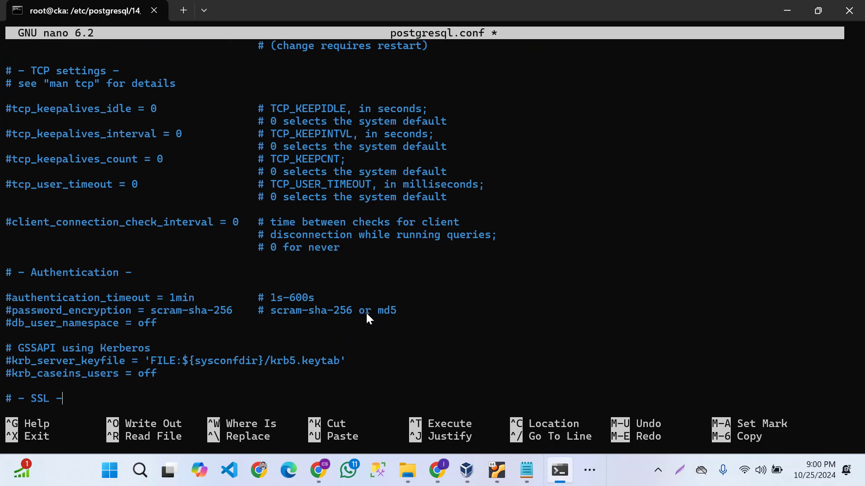
key(ctrl+x)
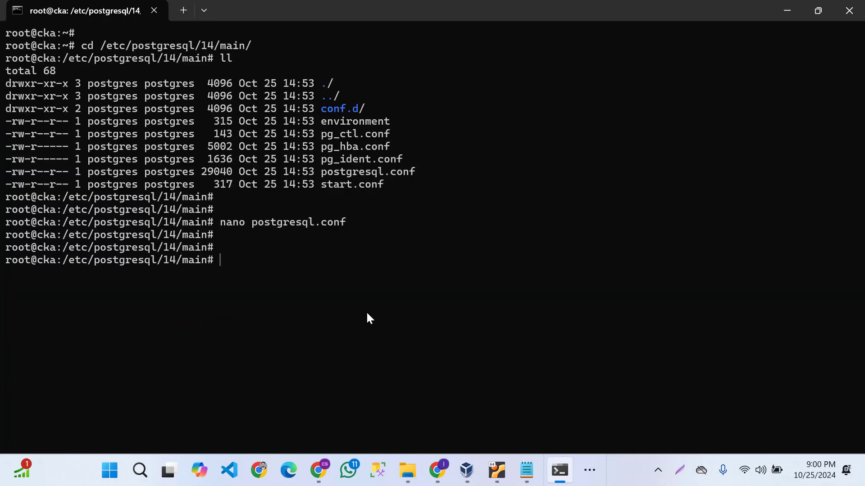
Step: Run 'service postgresql restart' to apply the new listen setting
text(ser)
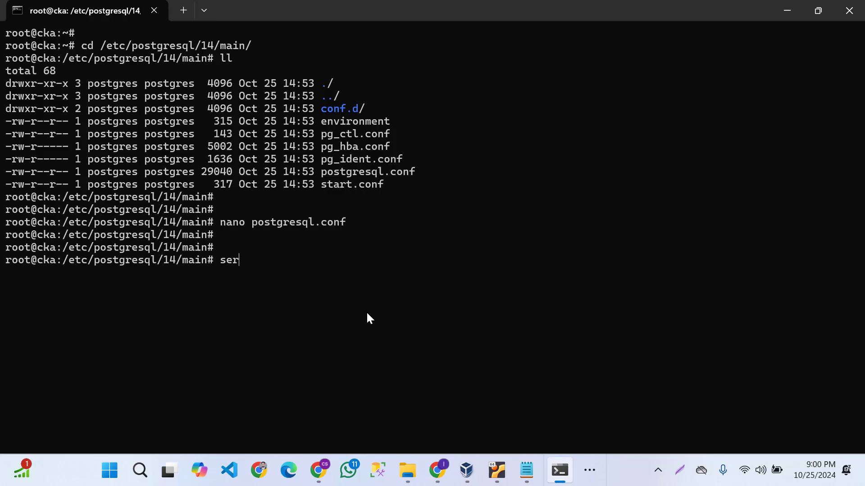
text(vice)
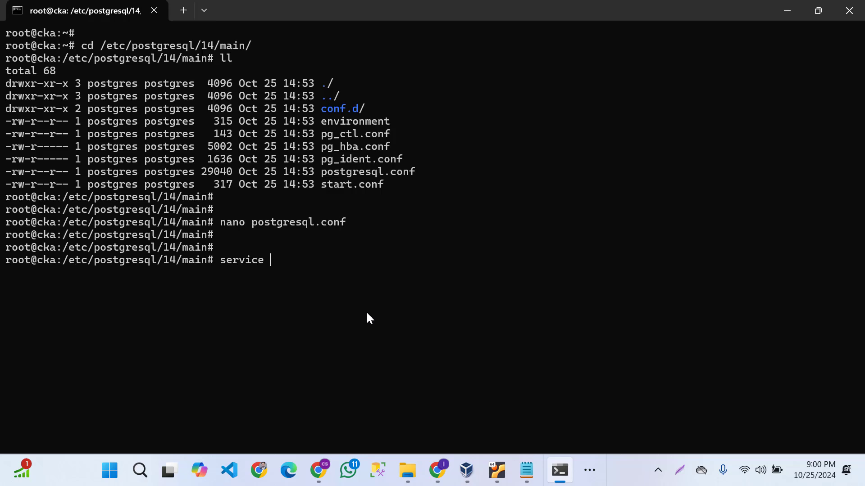
text(postgresql.conf)
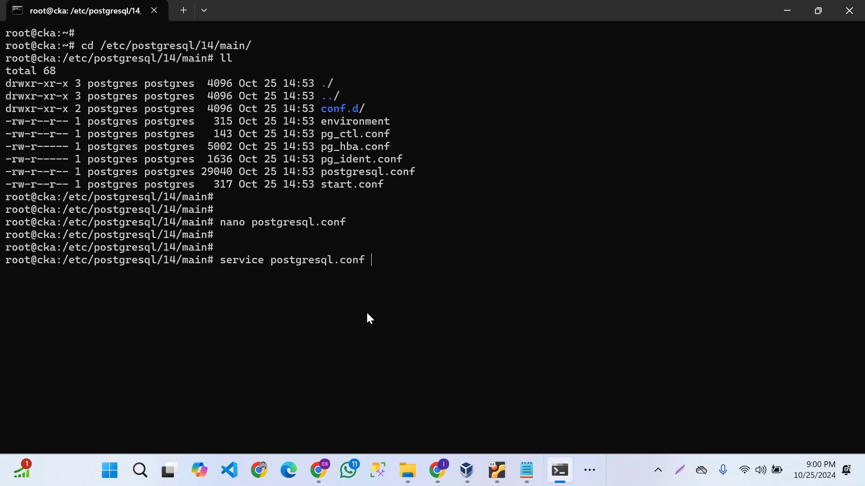
key(Backspace)
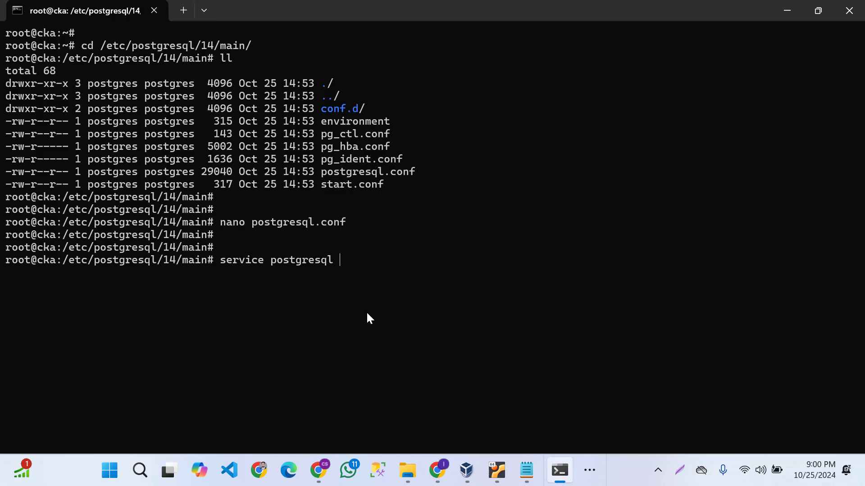
text(restart)
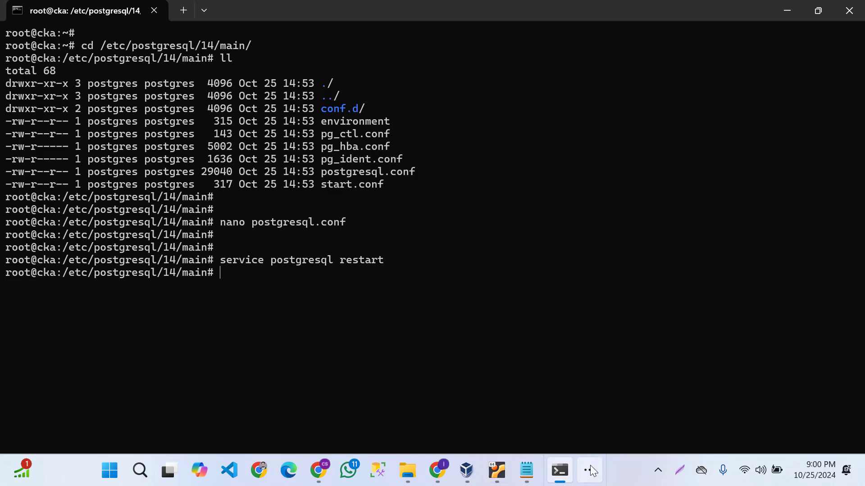
Step: Reset the server registration form and name the new server Remote
click(558, 470)
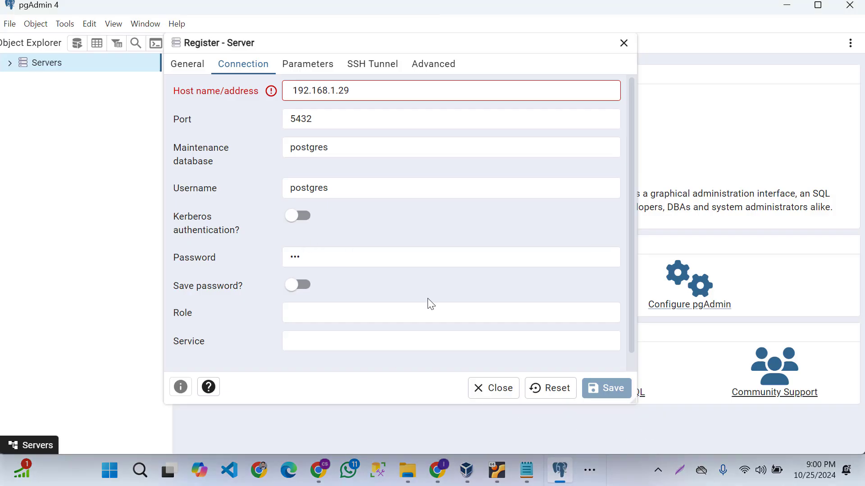
click(549, 387)
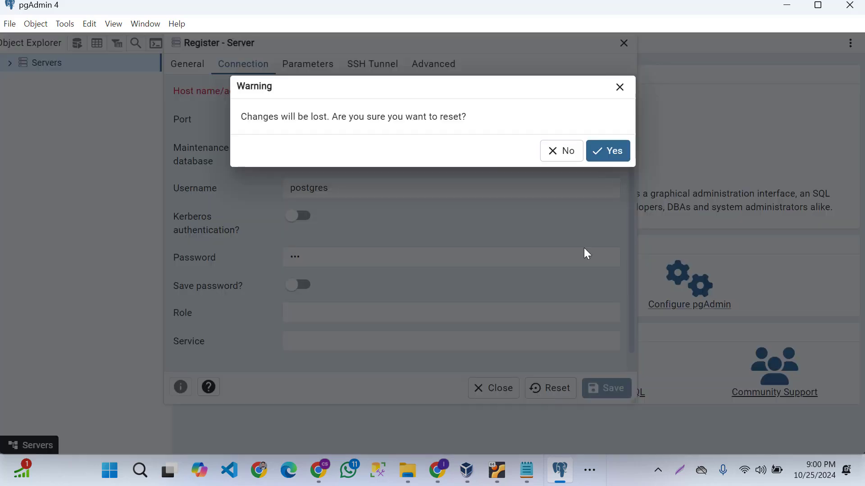
click(607, 150)
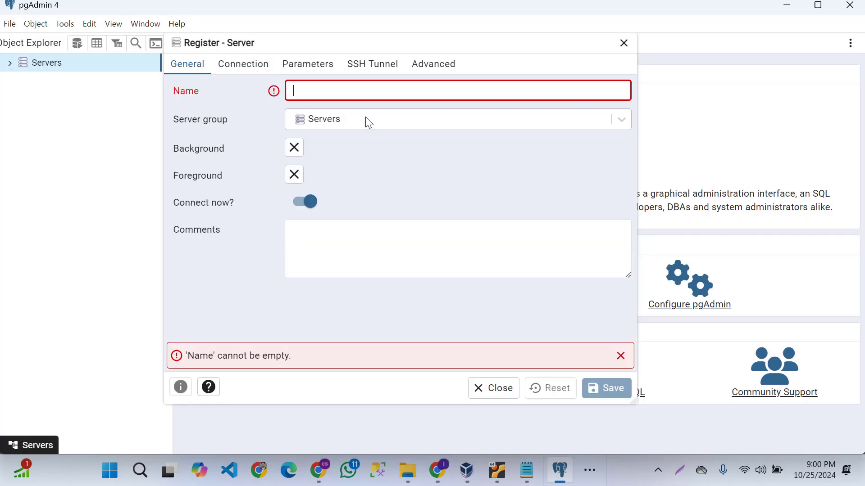
text(Remote)
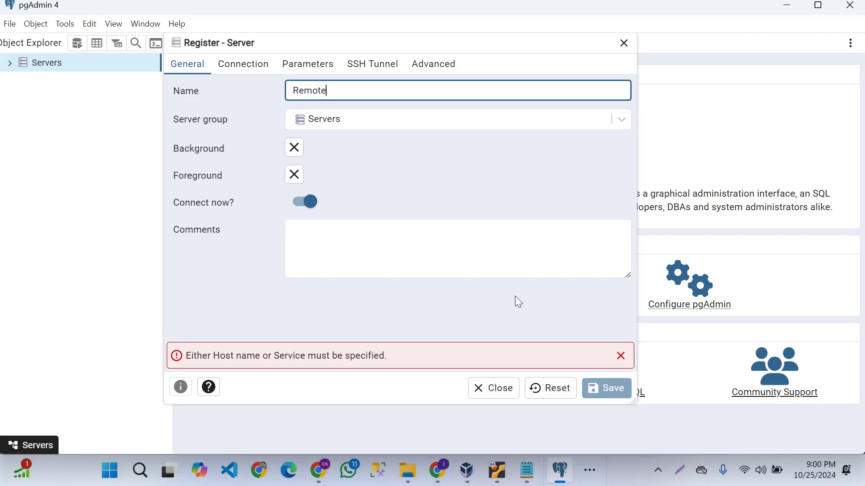
Step: Enter host 192.168.1.29 and the postgres password on the Connection settings
click(243, 64)
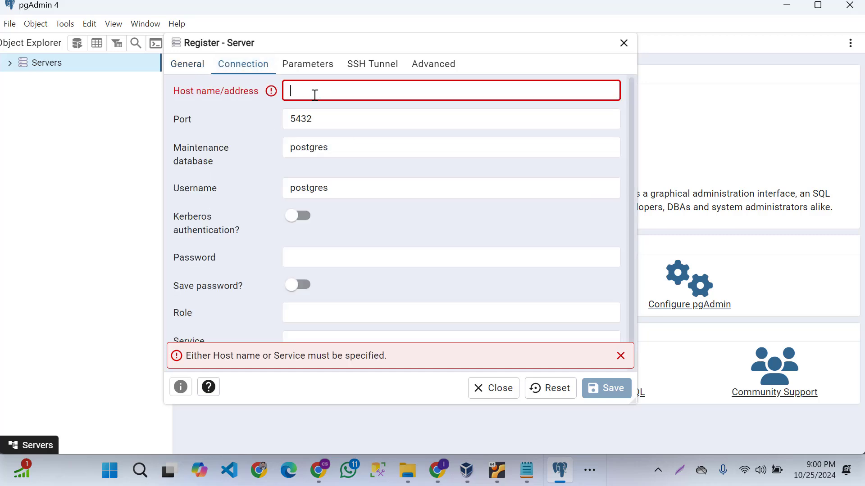
text(192.168.1.29)
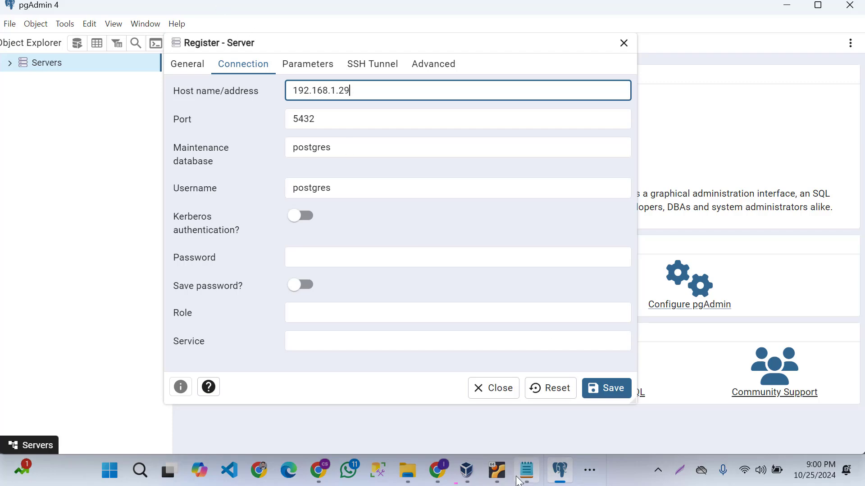
click(496, 470)
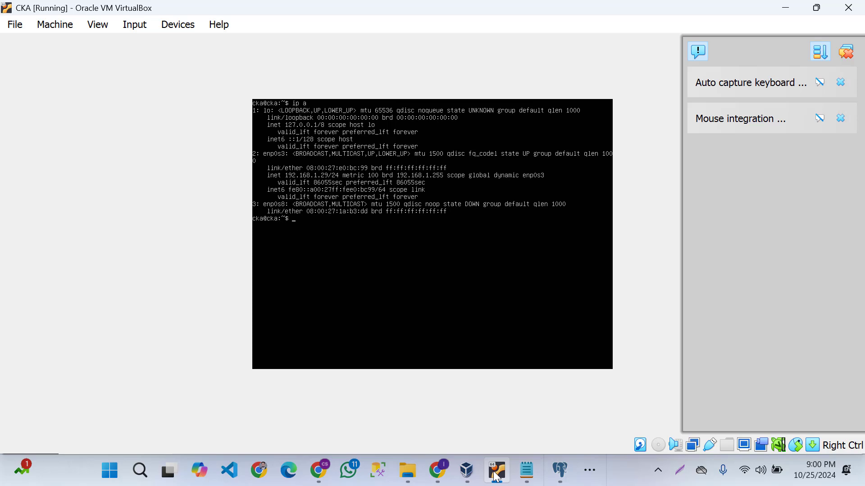
click(558, 470)
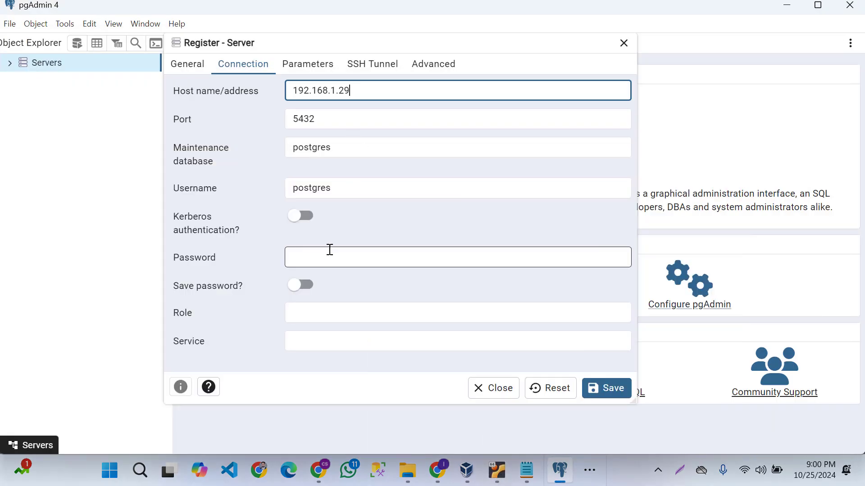
click(458, 256)
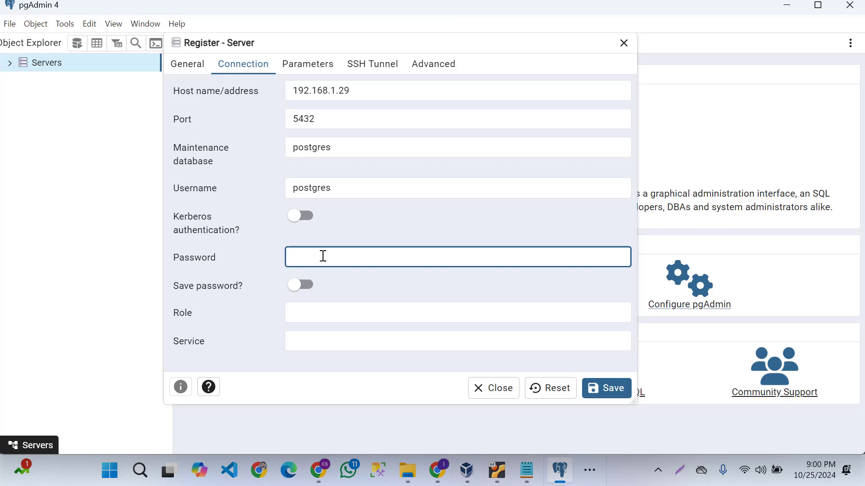
text(••)
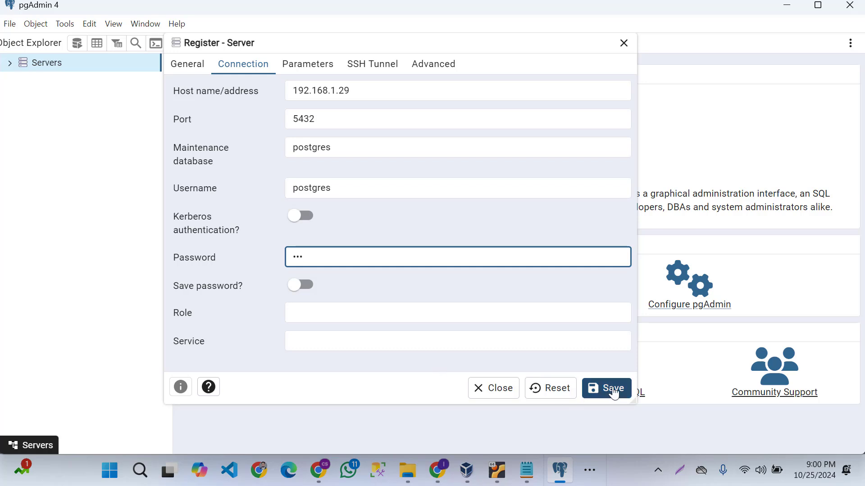
Step: Save the Remote server, which fails with a 'no pg_hba.conf entry for host 192.168.1.192' error
click(606, 388)
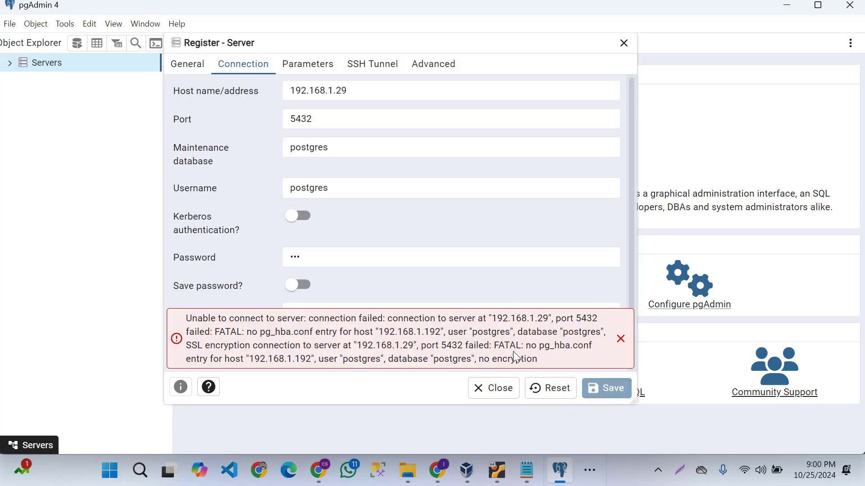
mouse_move(568, 357)
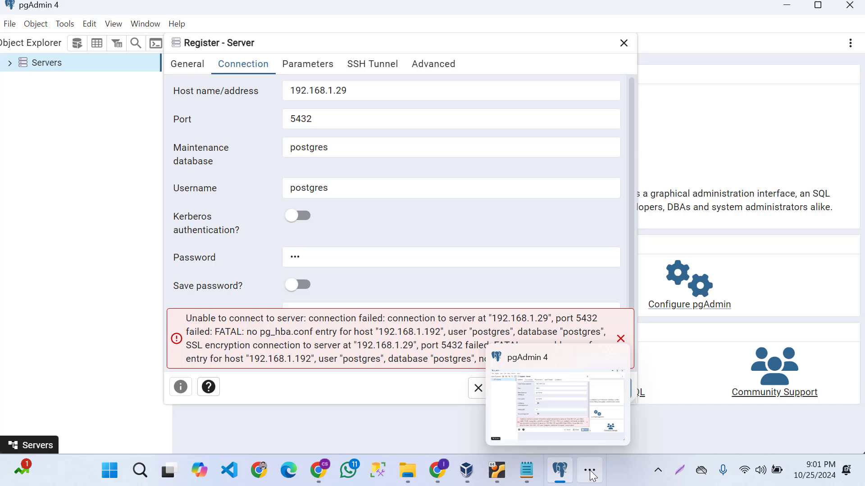
Step: Return to the VM shell and launch nano on pg_hba.conf
click(558, 470)
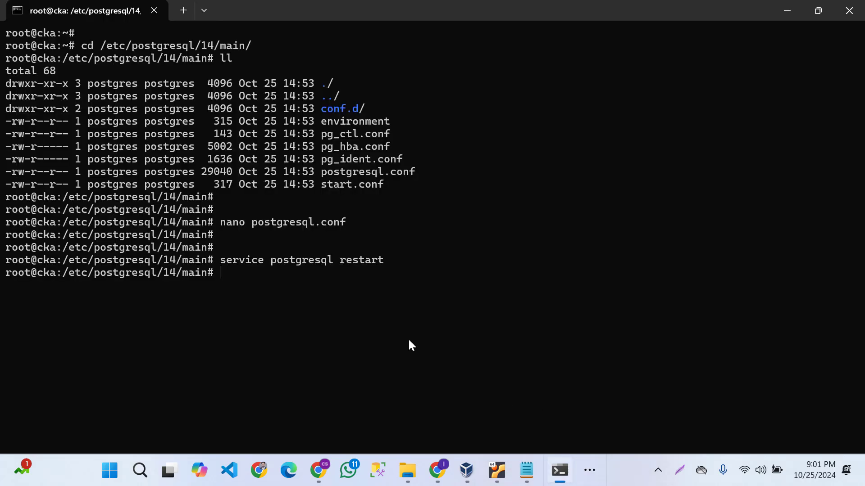
text(CQT)
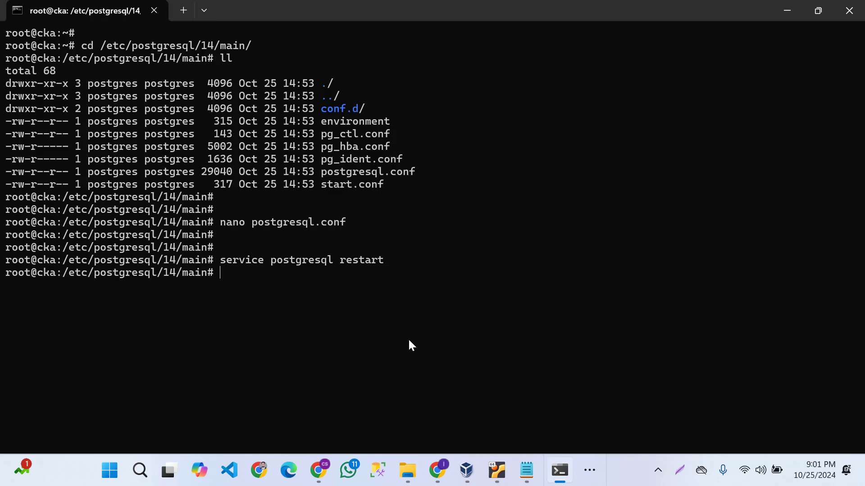
text(nano)
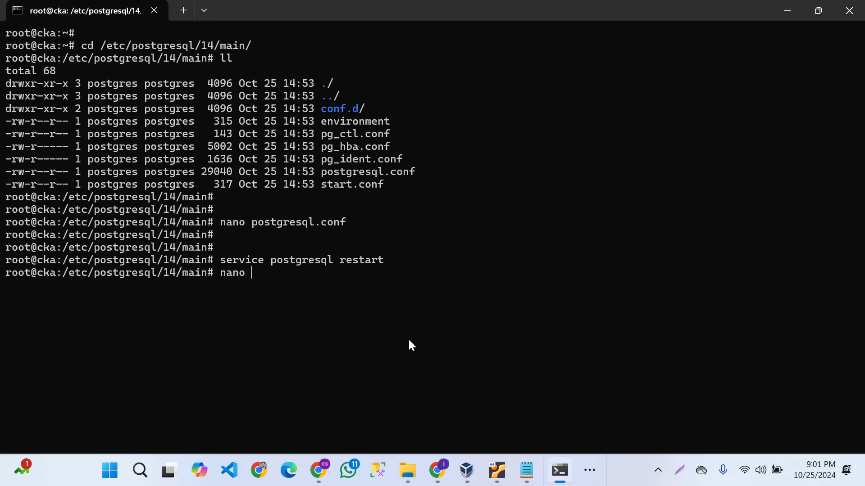
text(pg)
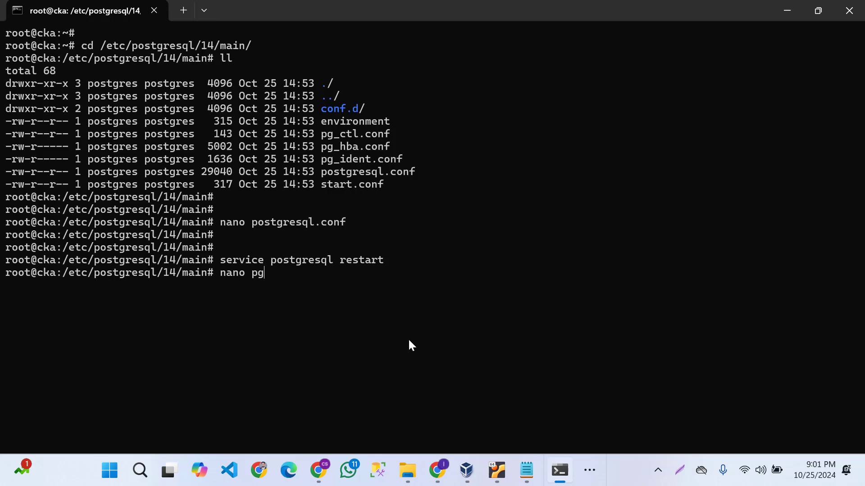
text(_)
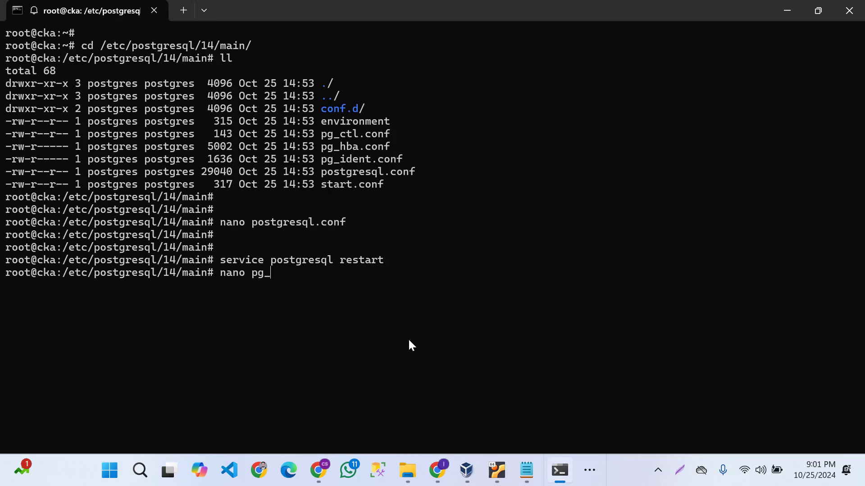
text(hba.conf)
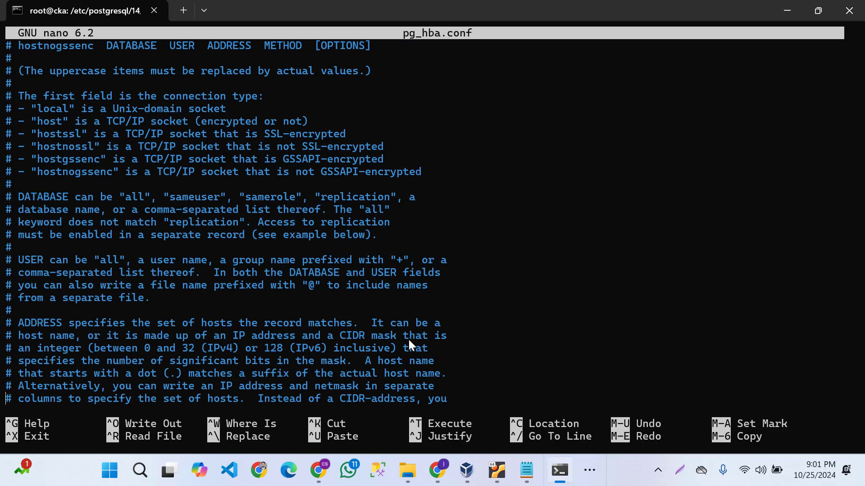
Step: Change the IPv4 host rule address to 0.0.0.0/0 and write pg_hba.conf to disk
scroll(down, 3)
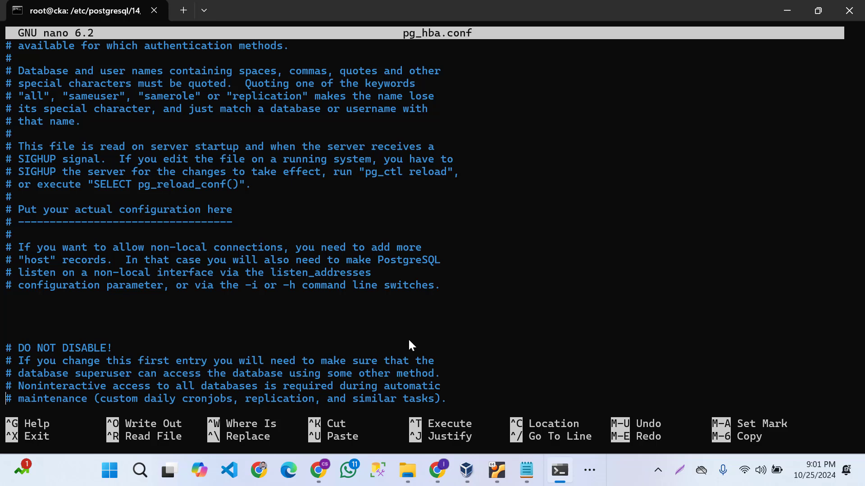
scroll(down, 3)
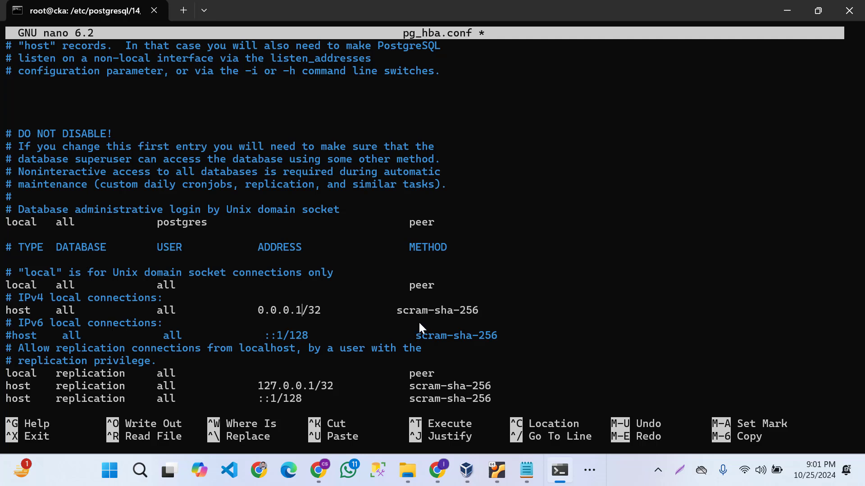
key(BackSpace)
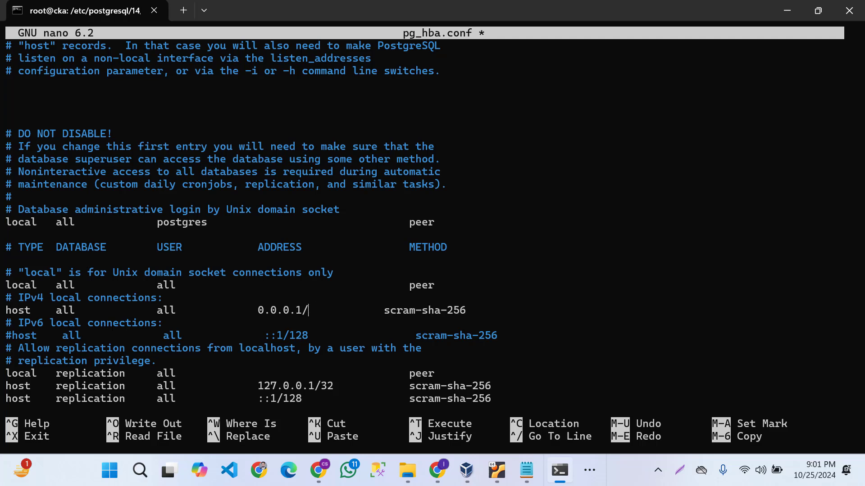
text(0)
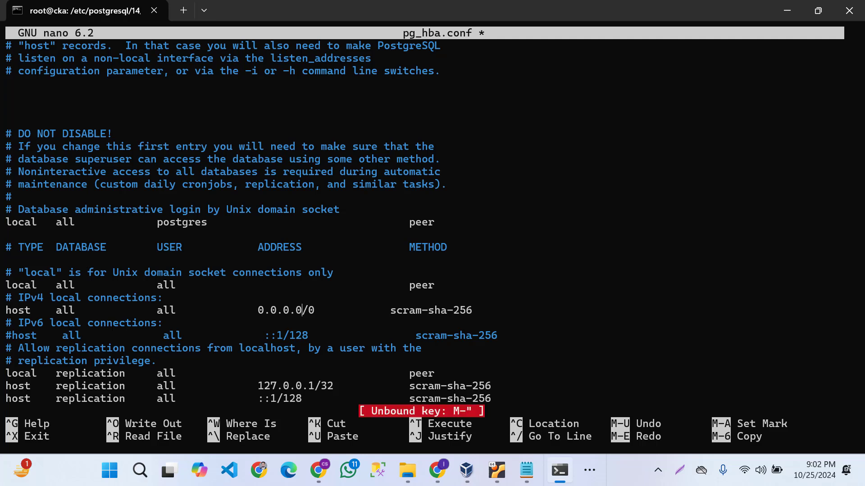
key(ctrl+o)
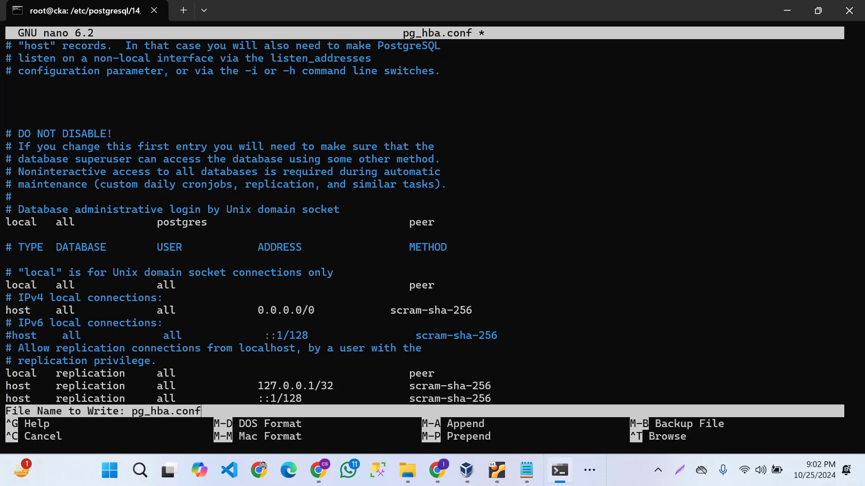
key(Enter)
text(service postgresql restart)
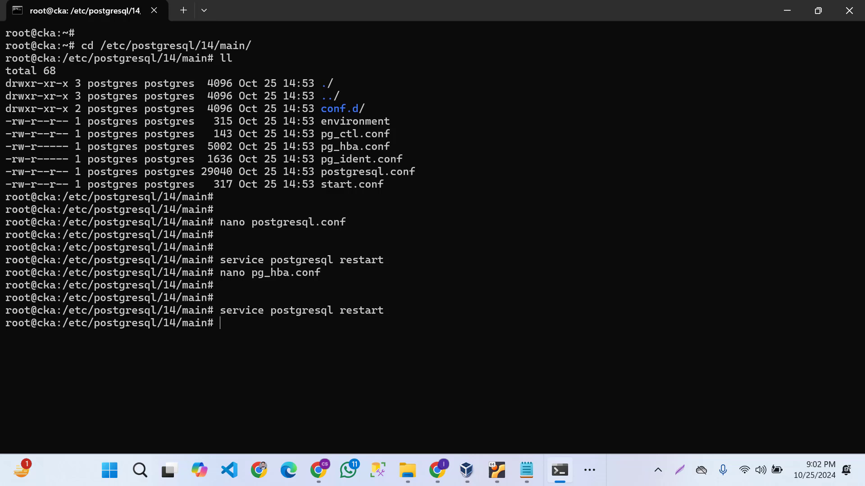
mouse_move(463, 407)
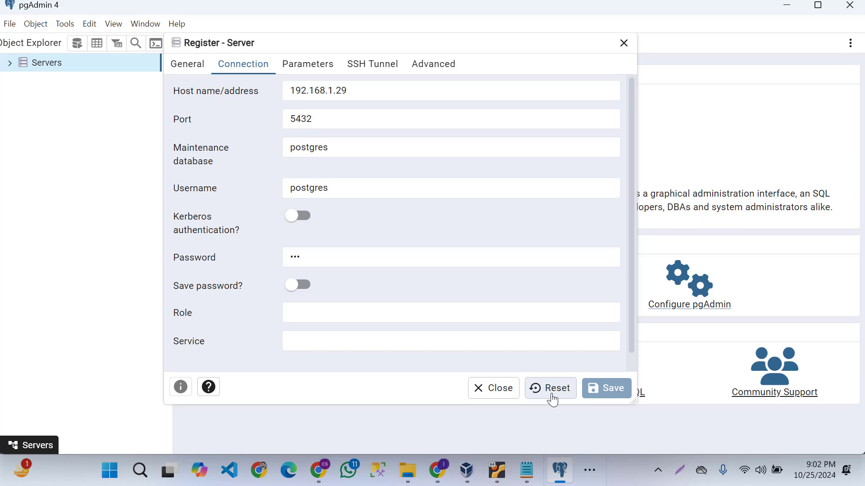
Step: Reset the server form and name the new server 'RemoteDB'
click(550, 388)
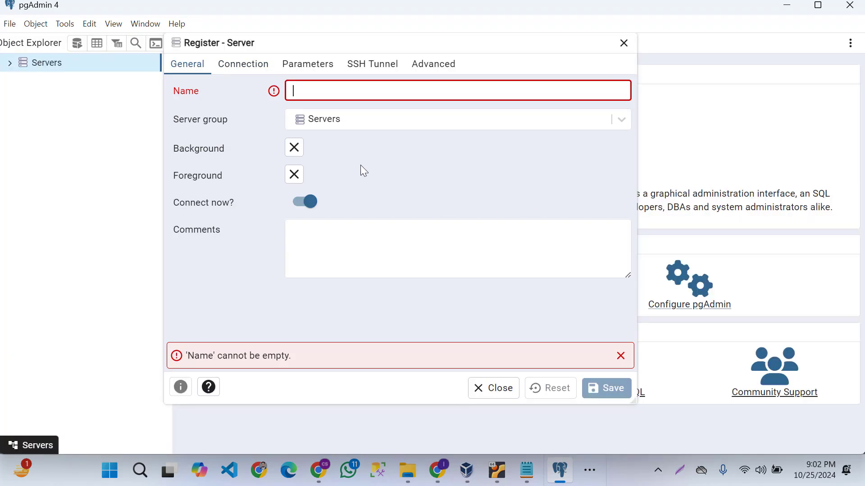
text(/r)
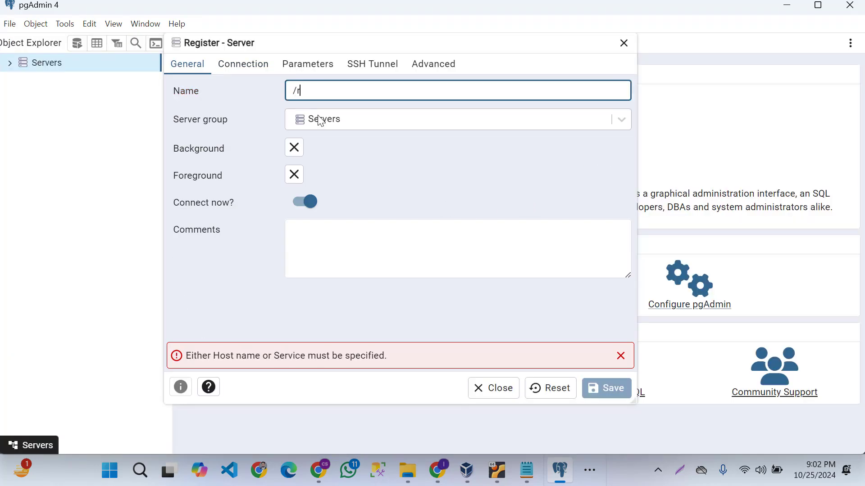
text(Remot)
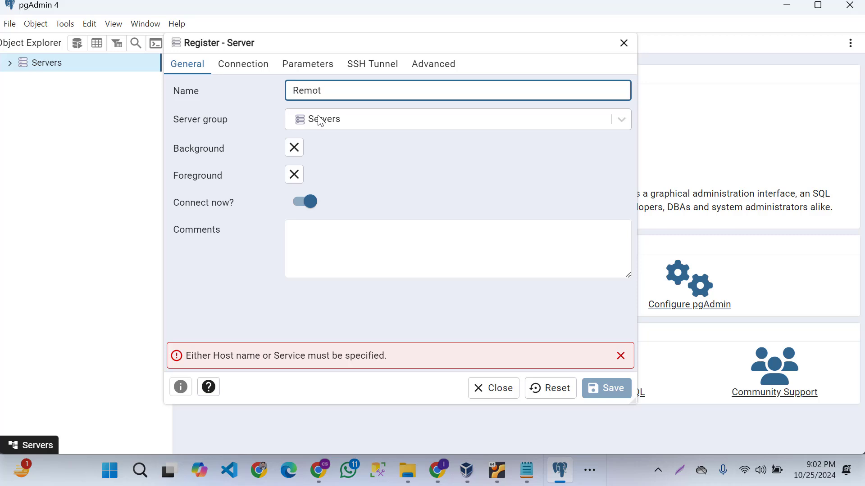
text(eDB)
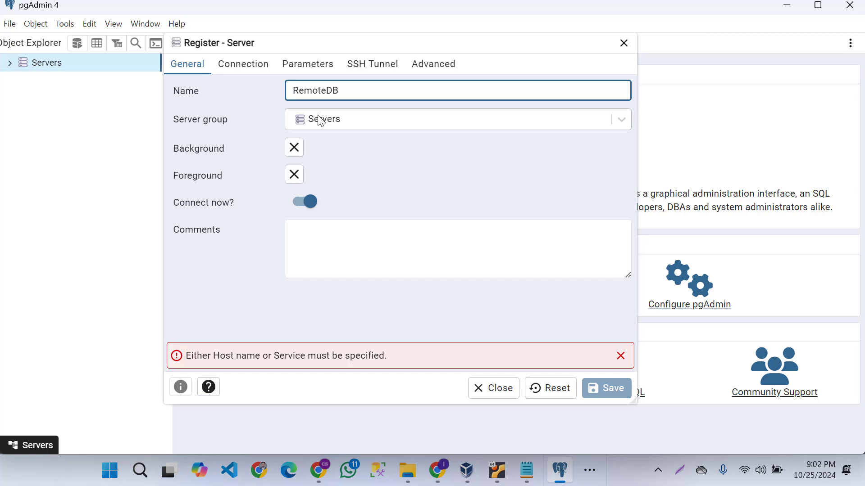
Step: Set the connection host to 192.168.1.29 with the postgres password and save to connect
click(243, 64)
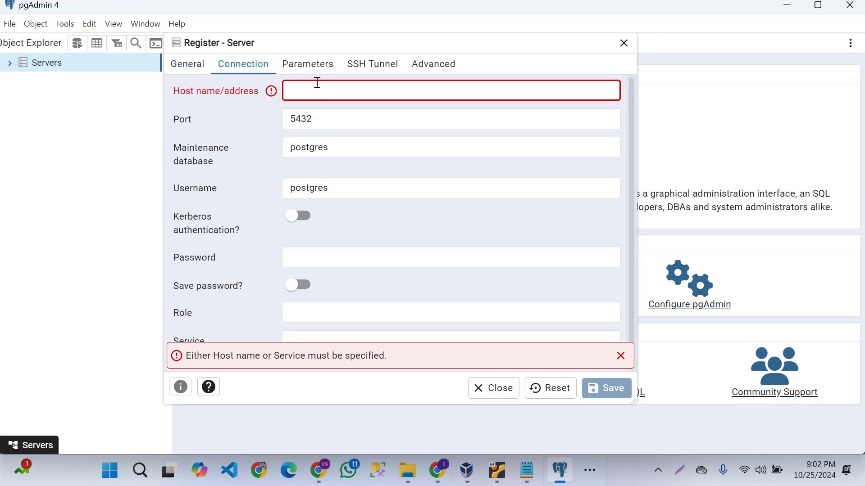
text(192.168.)
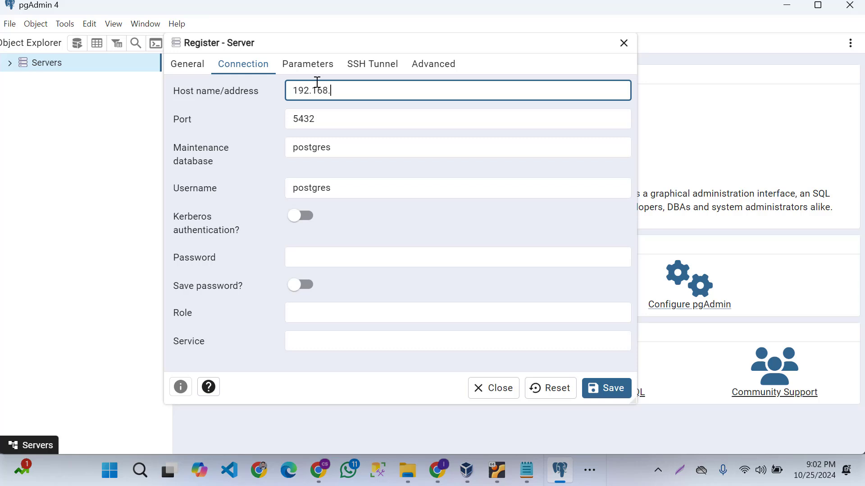
text(1.29)
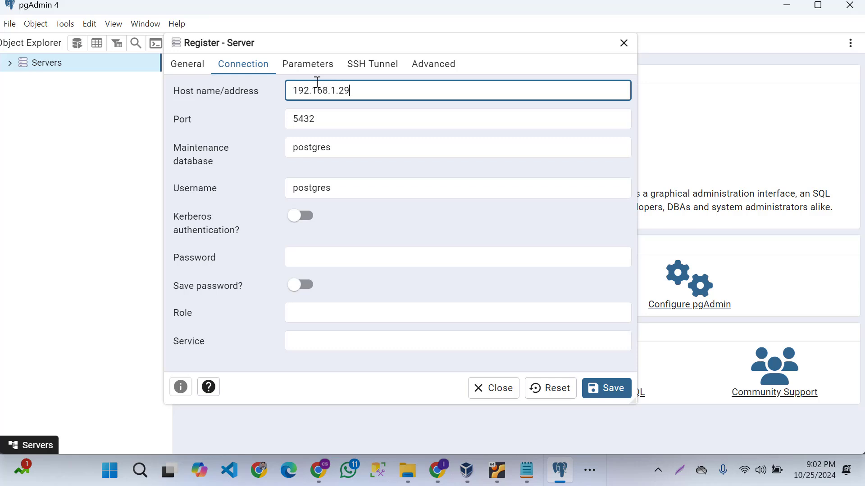
click(457, 256)
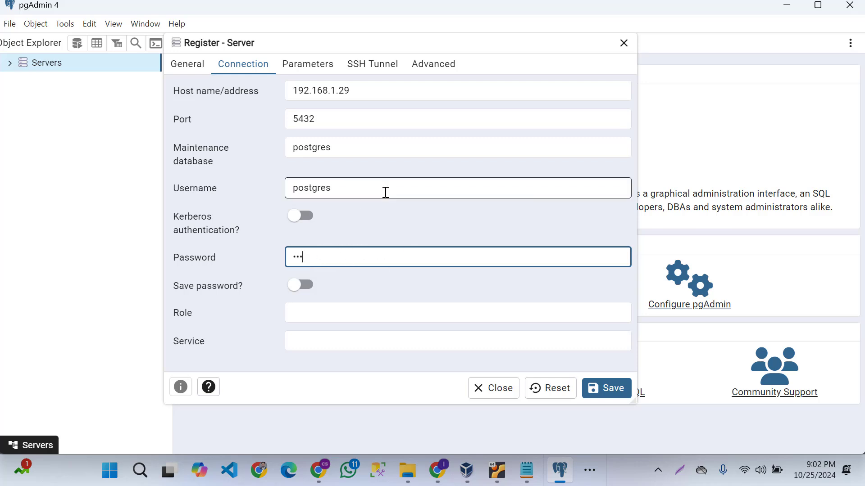
click(605, 388)
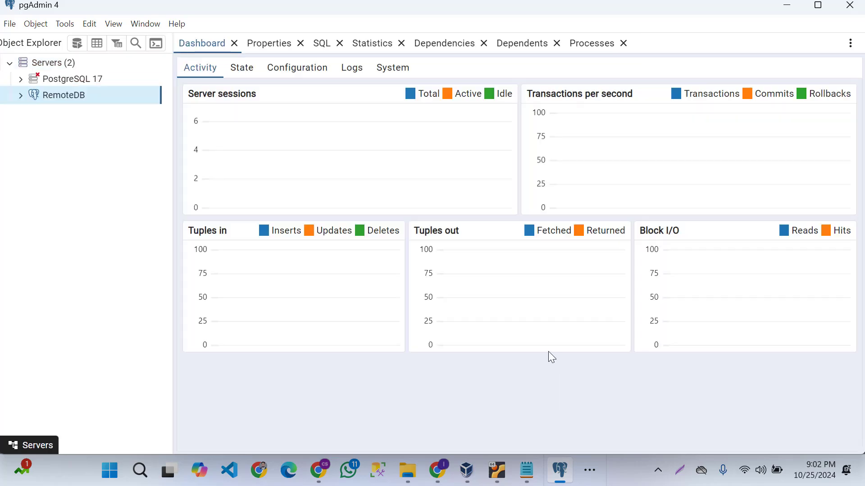
mouse_move(458, 278)
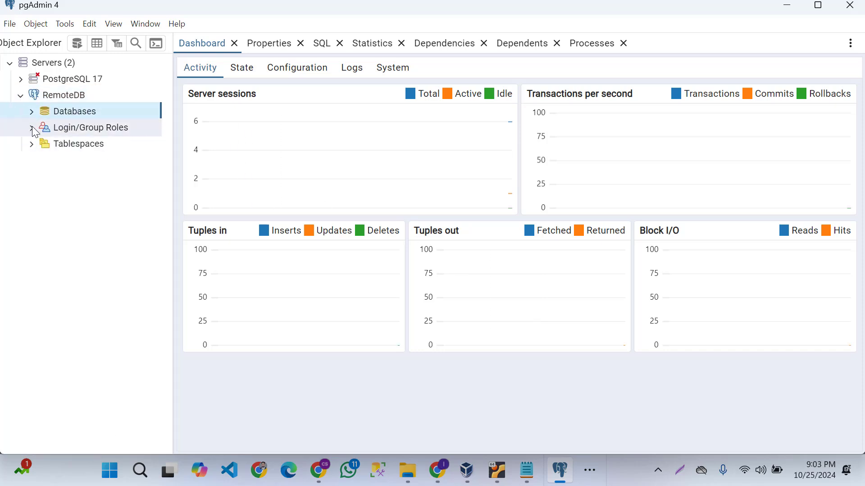
click(31, 127)
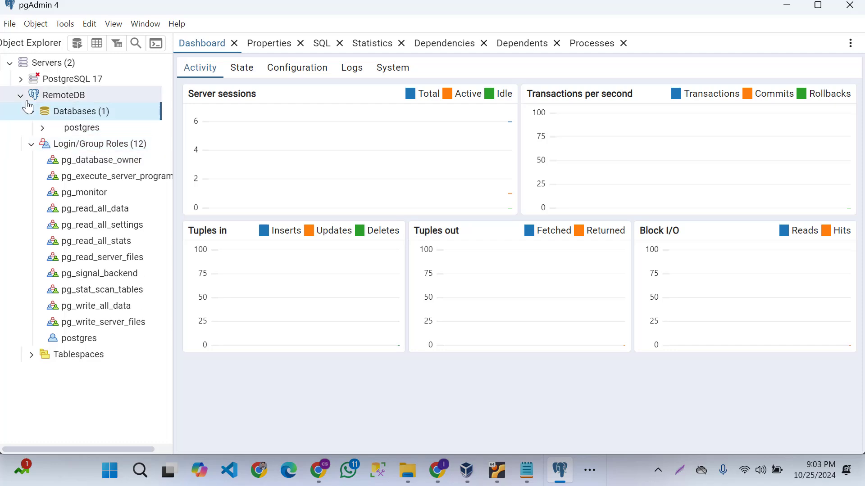
click(24, 95)
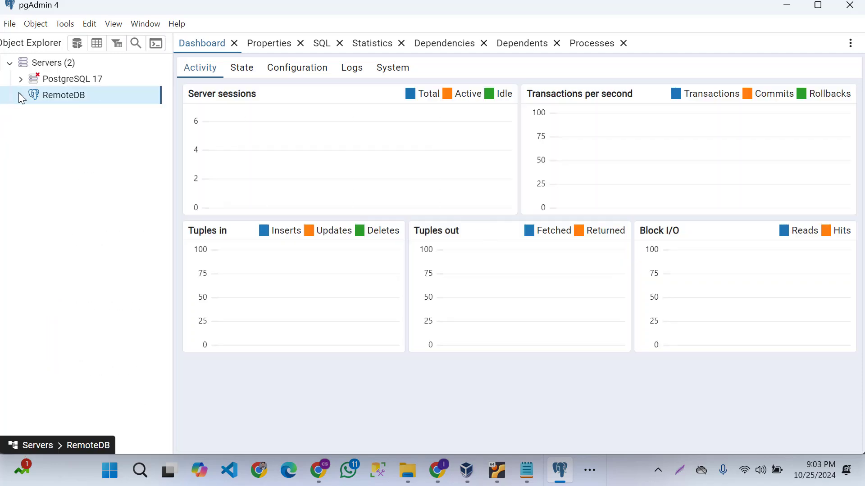